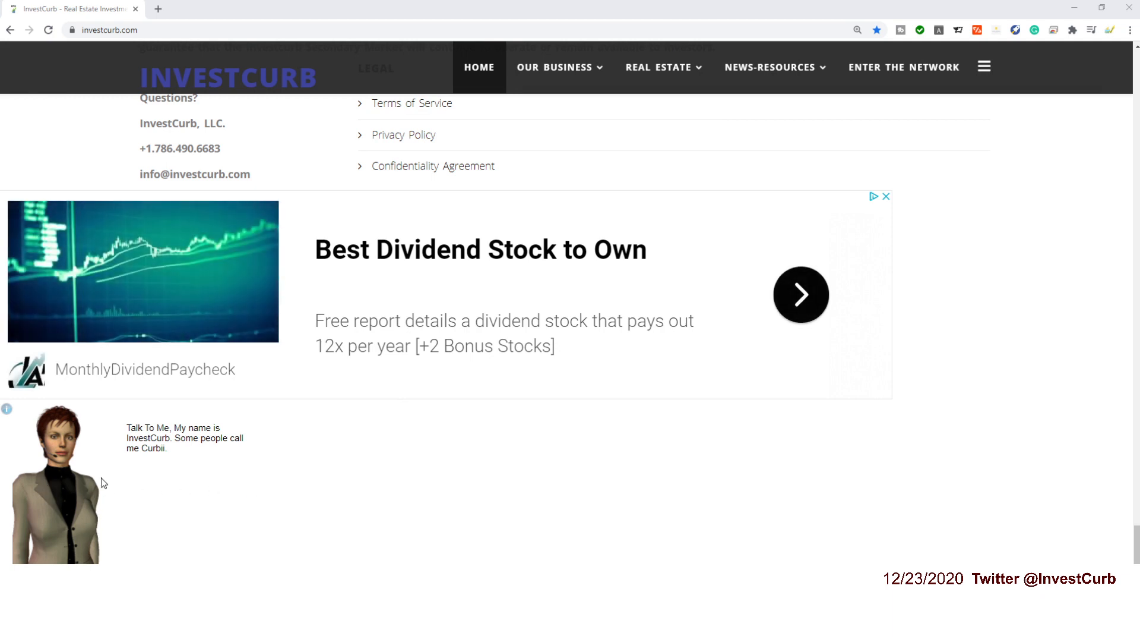
pyautogui.moveTo(160, 495)
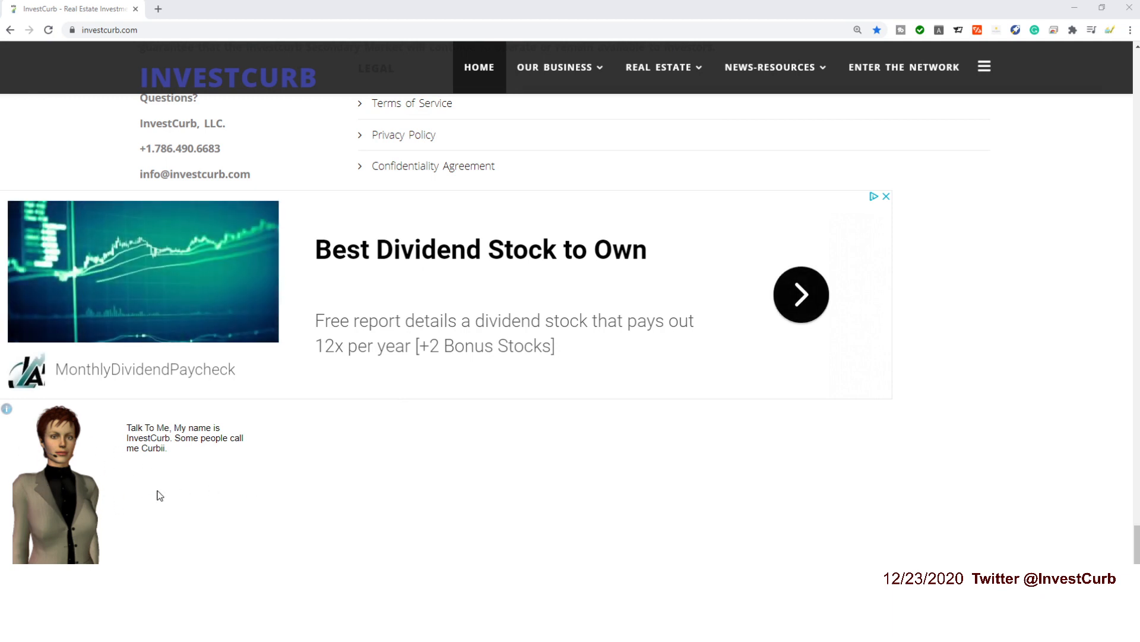
pyautogui.moveTo(167, 480)
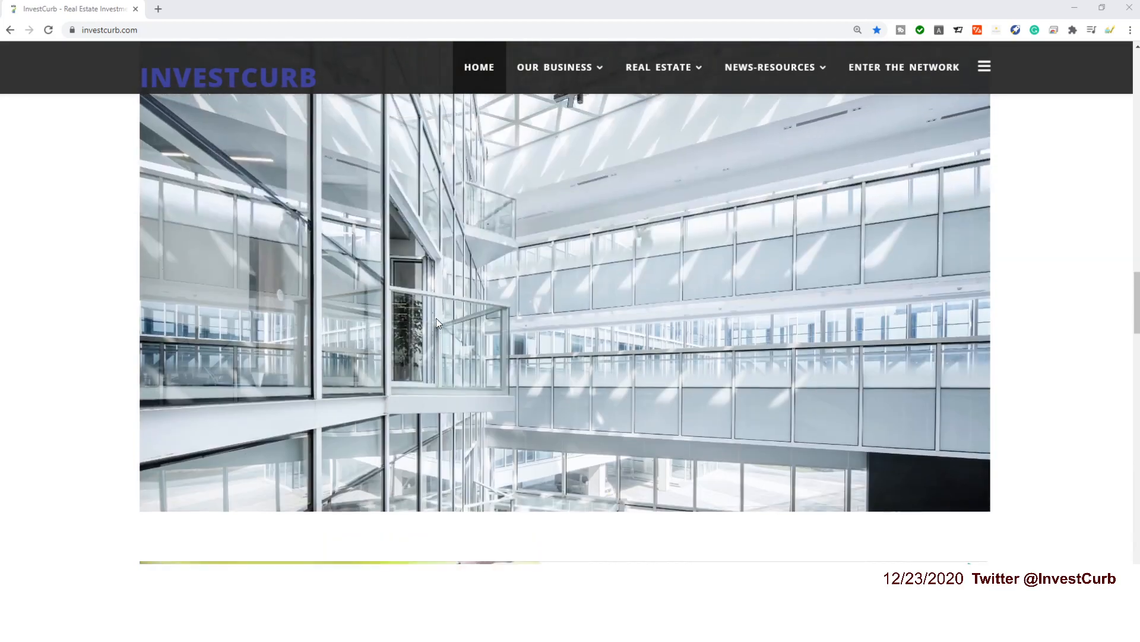
# From the homepage, choose InvestCurb Global Tech under the OUR BUSINESS menu.
pyautogui.scroll(-3)
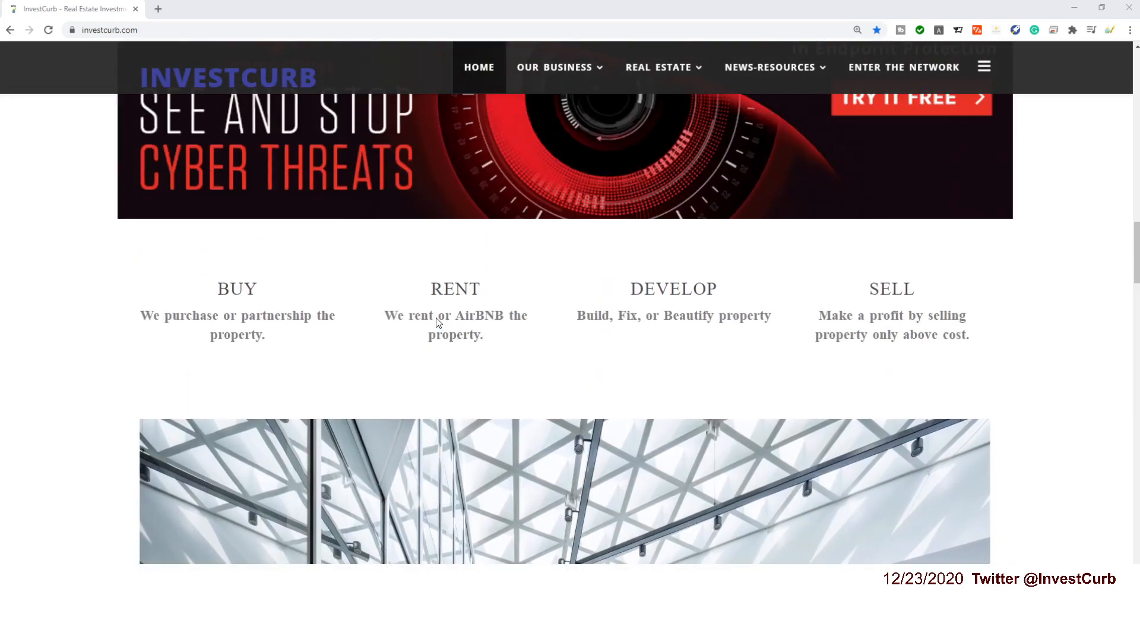
pyautogui.scroll(-3)
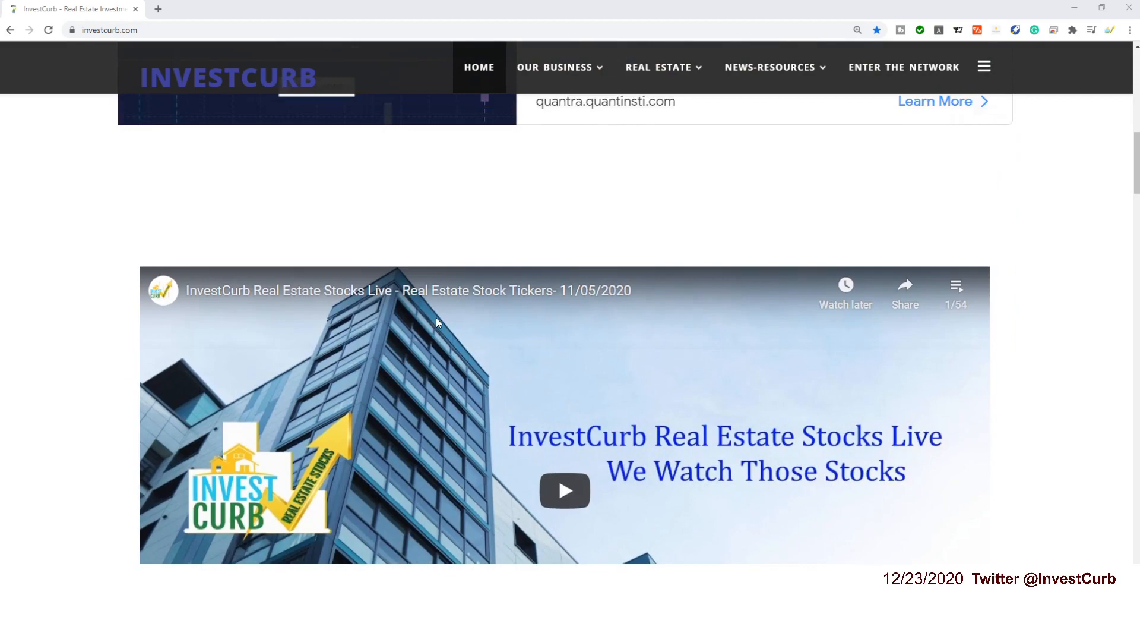
pyautogui.scroll(3)
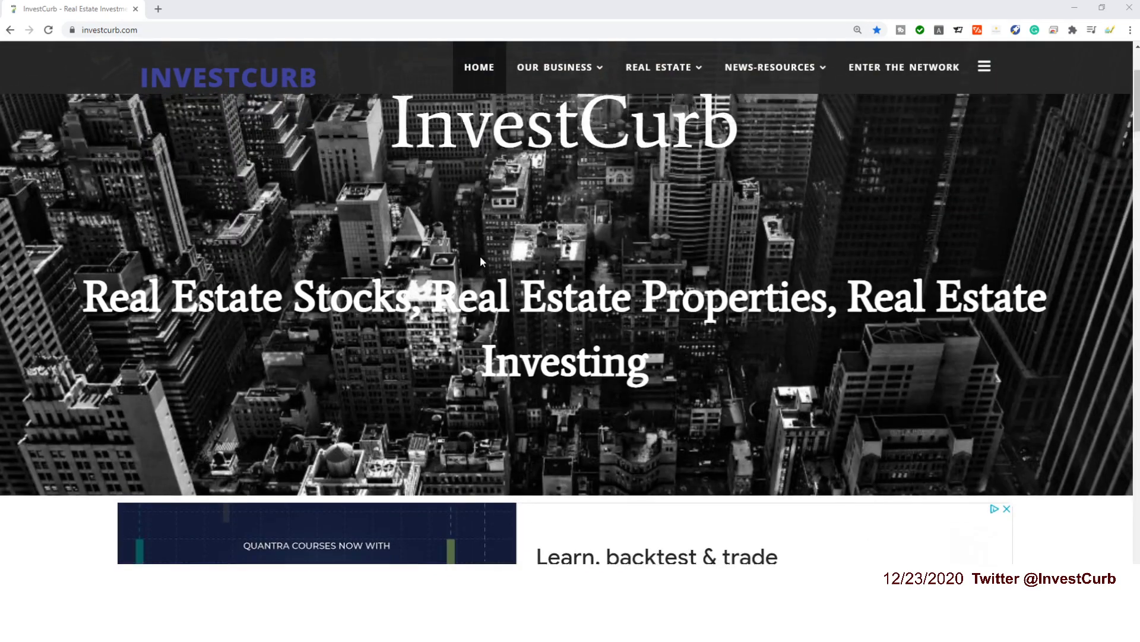
pyautogui.click(554, 66)
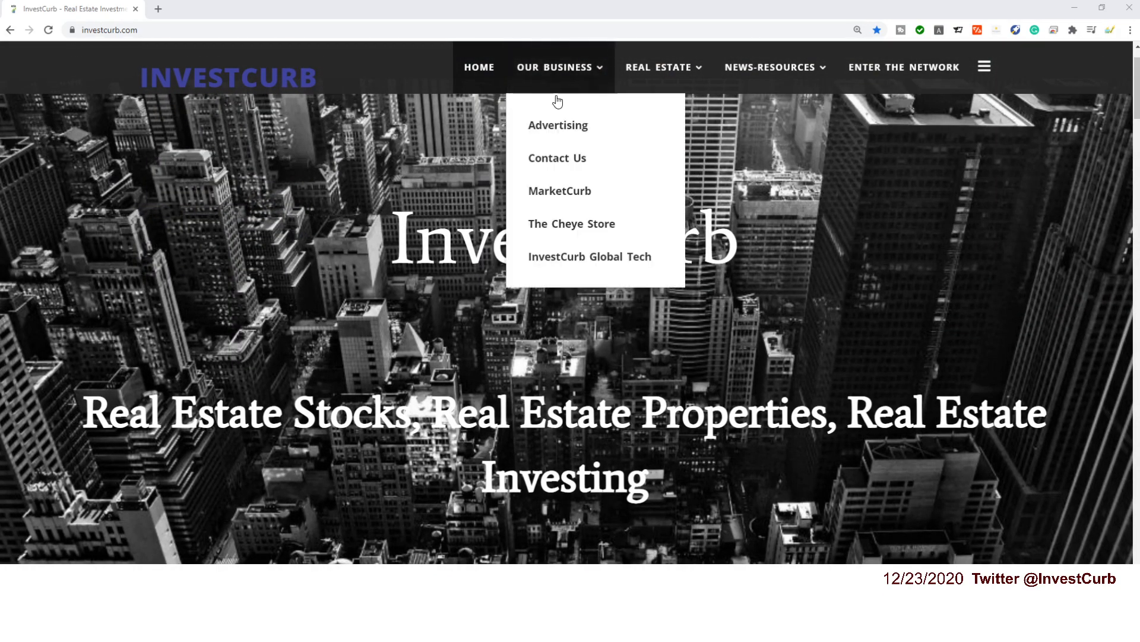
pyautogui.moveTo(593, 260)
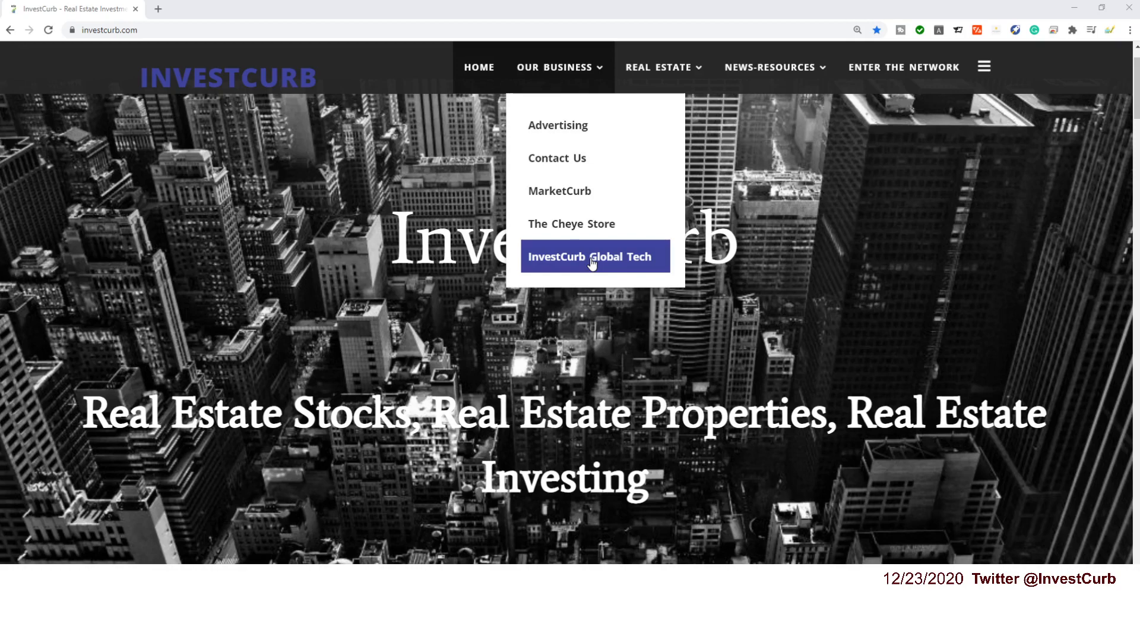
pyautogui.click(592, 256)
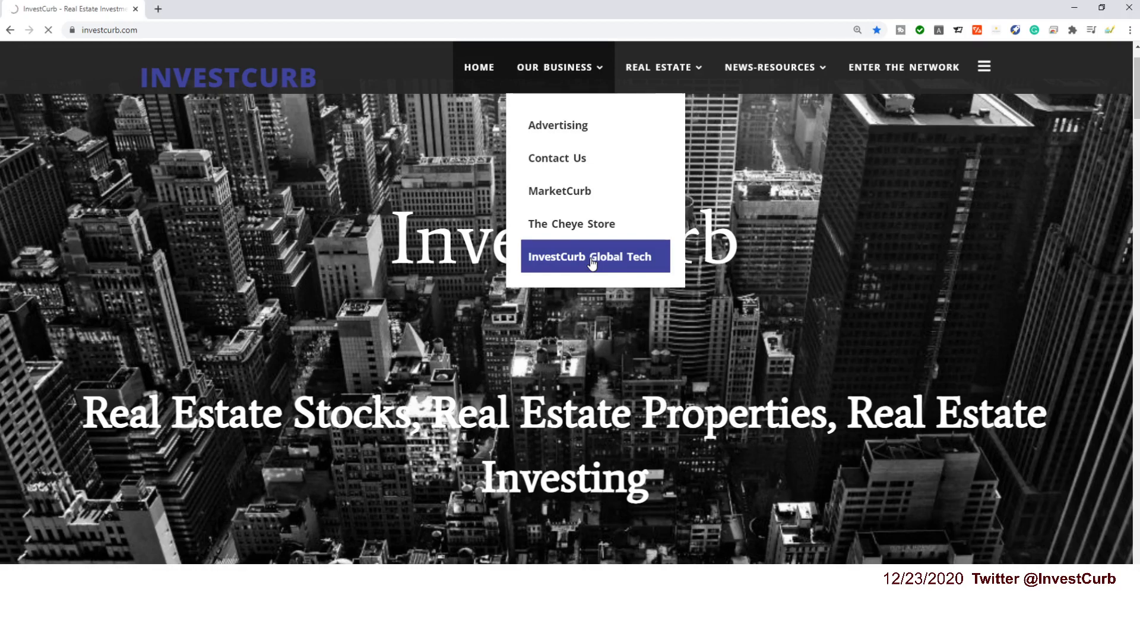
# Let the Global Tech page load and browse through its chatbots section to the footer.
pyautogui.click(592, 256)
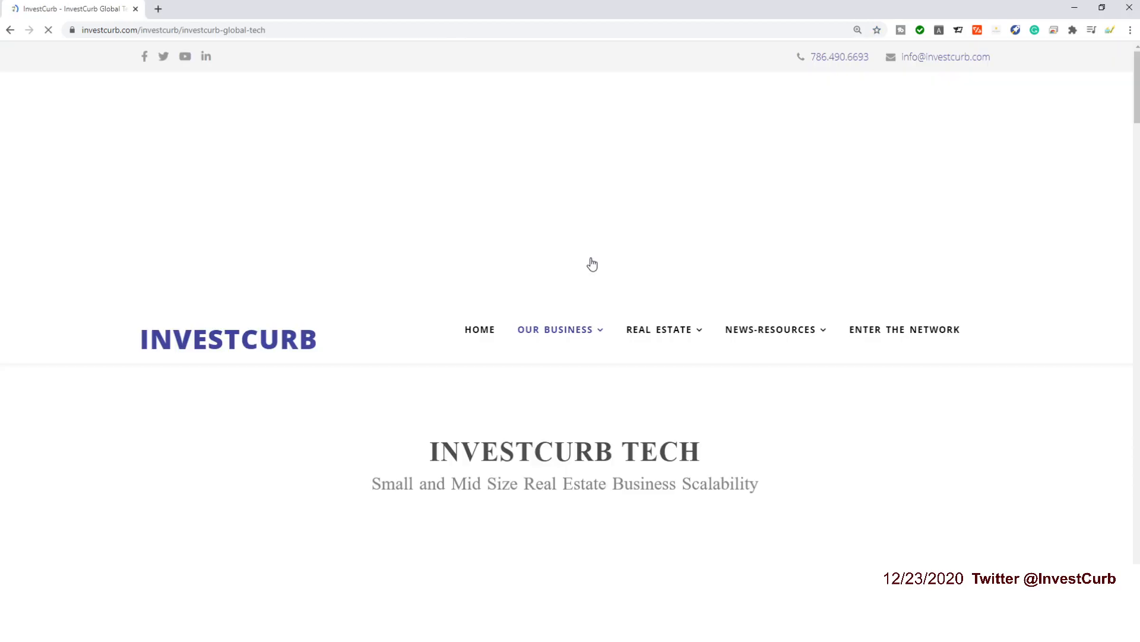
pyautogui.scroll(-3)
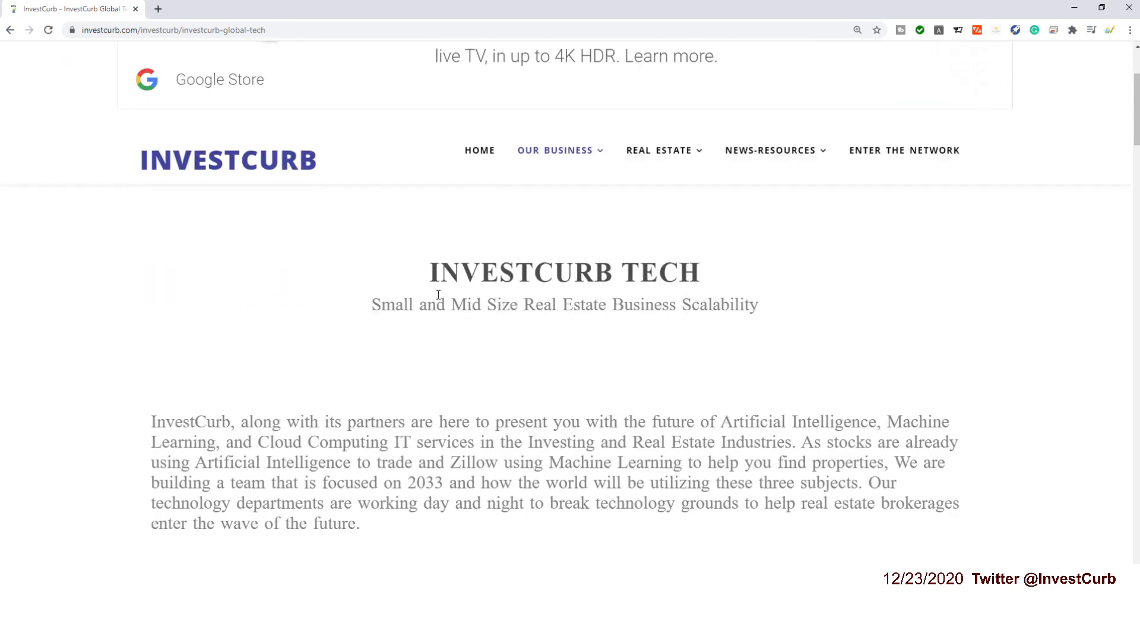
pyautogui.scroll(-3)
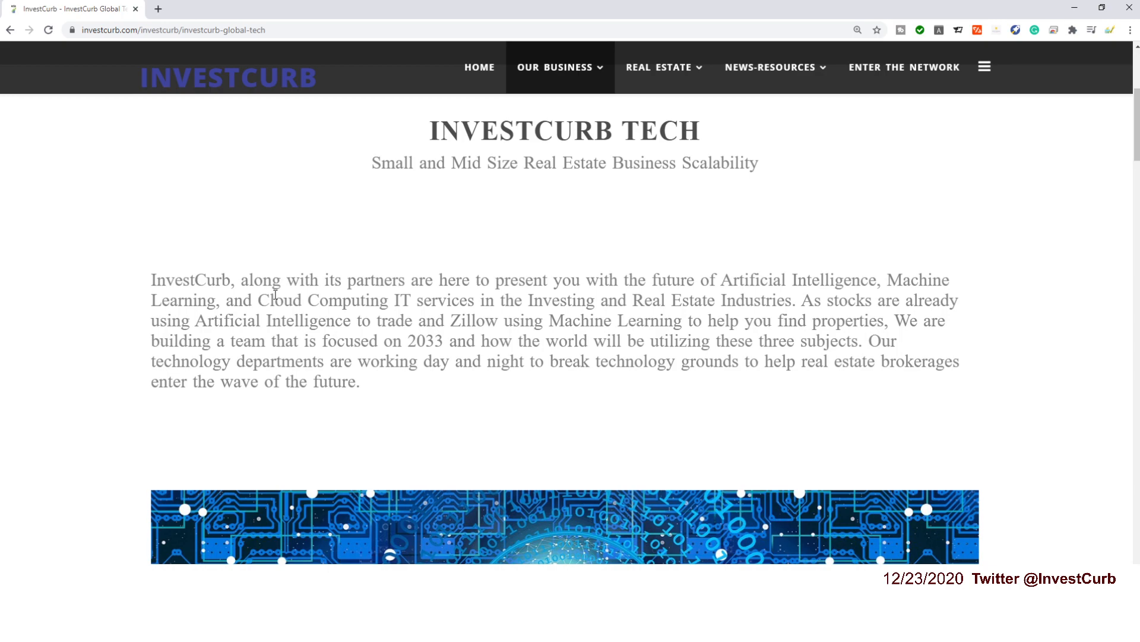
pyautogui.moveTo(457, 344)
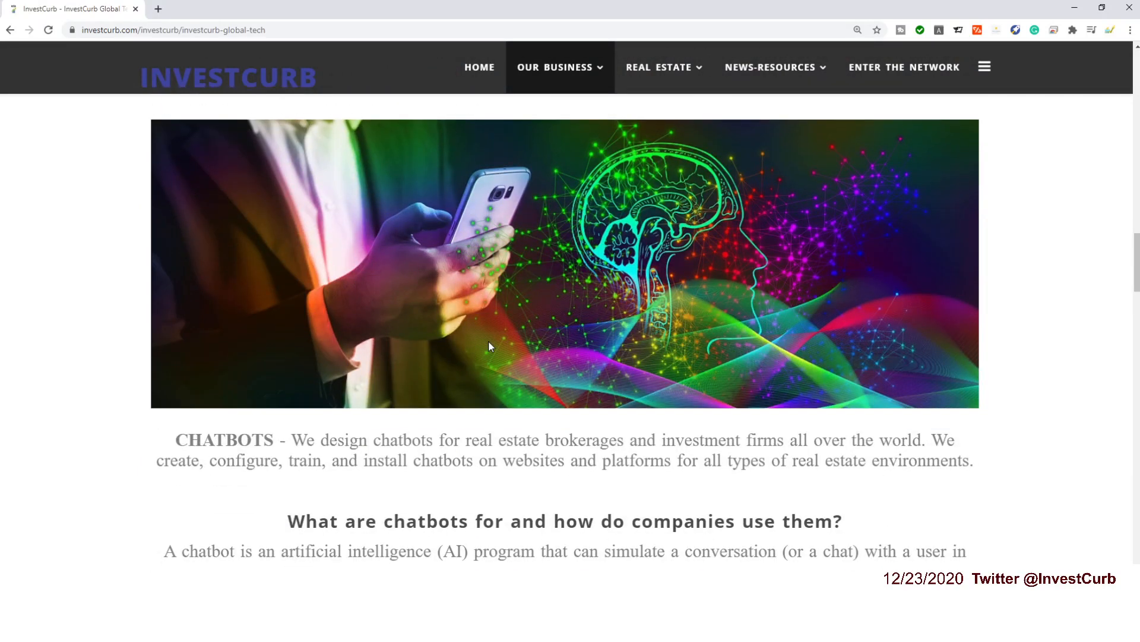
pyautogui.scroll(-3)
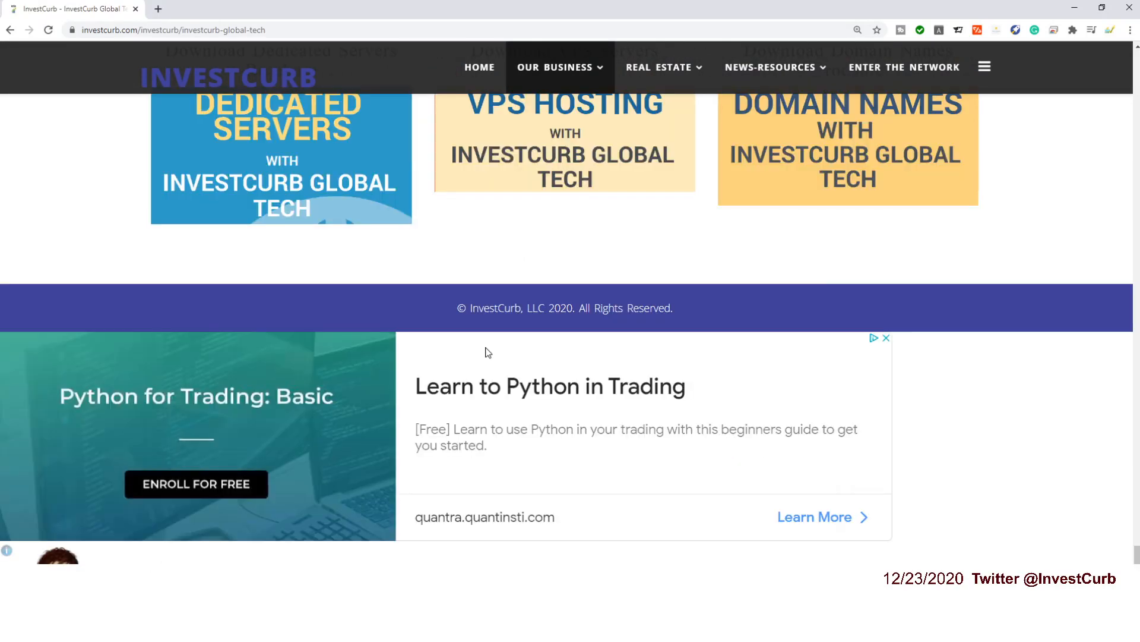
pyautogui.scroll(-3)
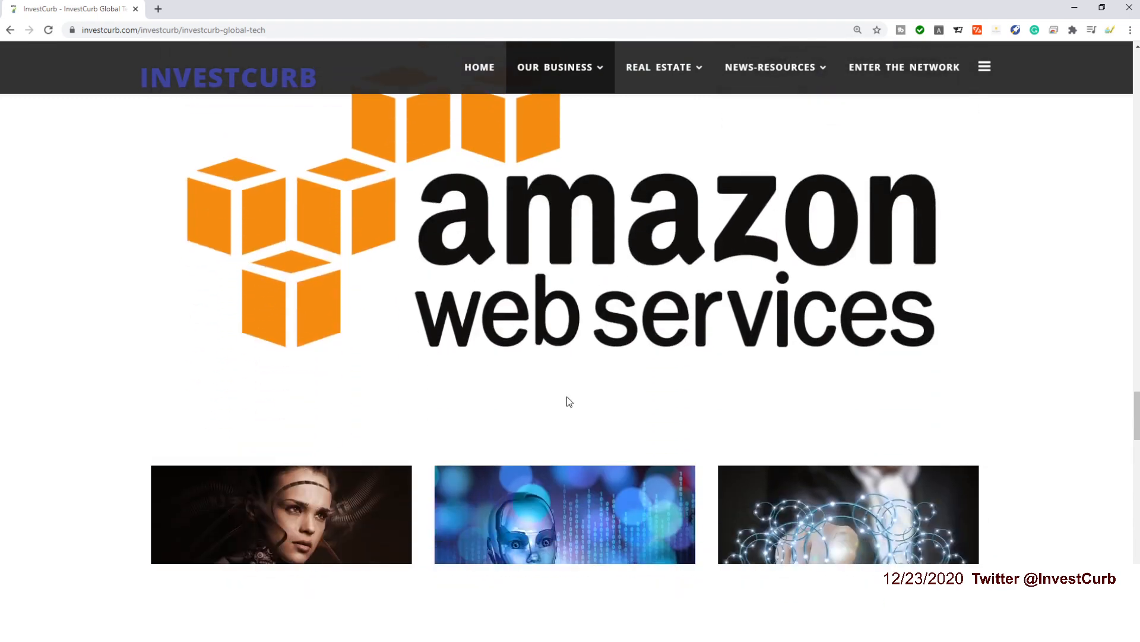
pyautogui.scroll(-3)
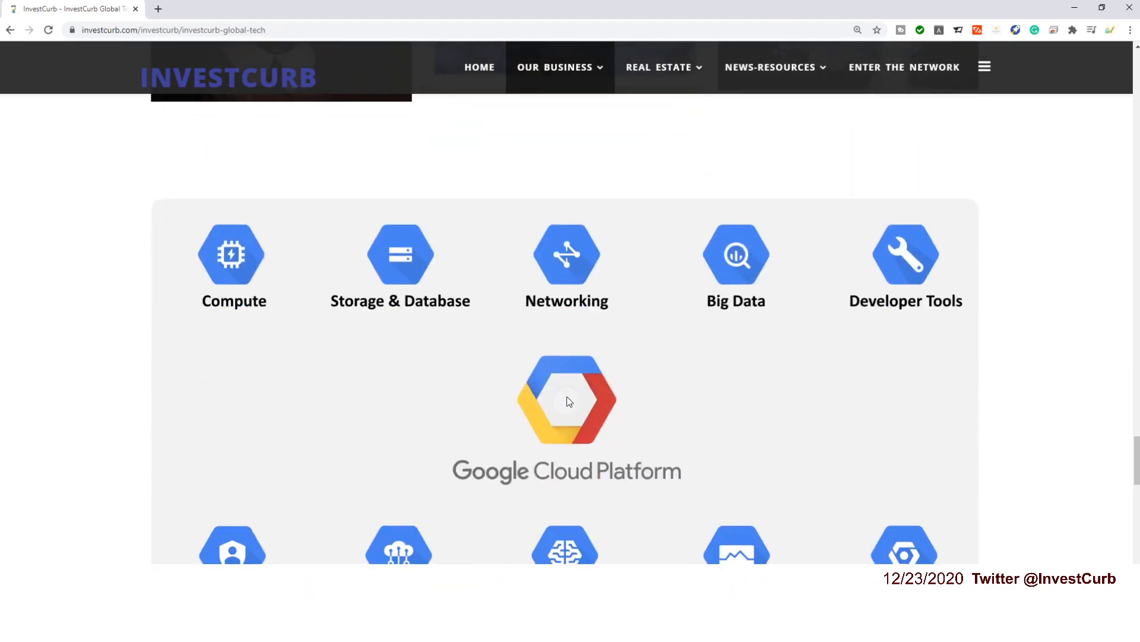
pyautogui.scroll(-3)
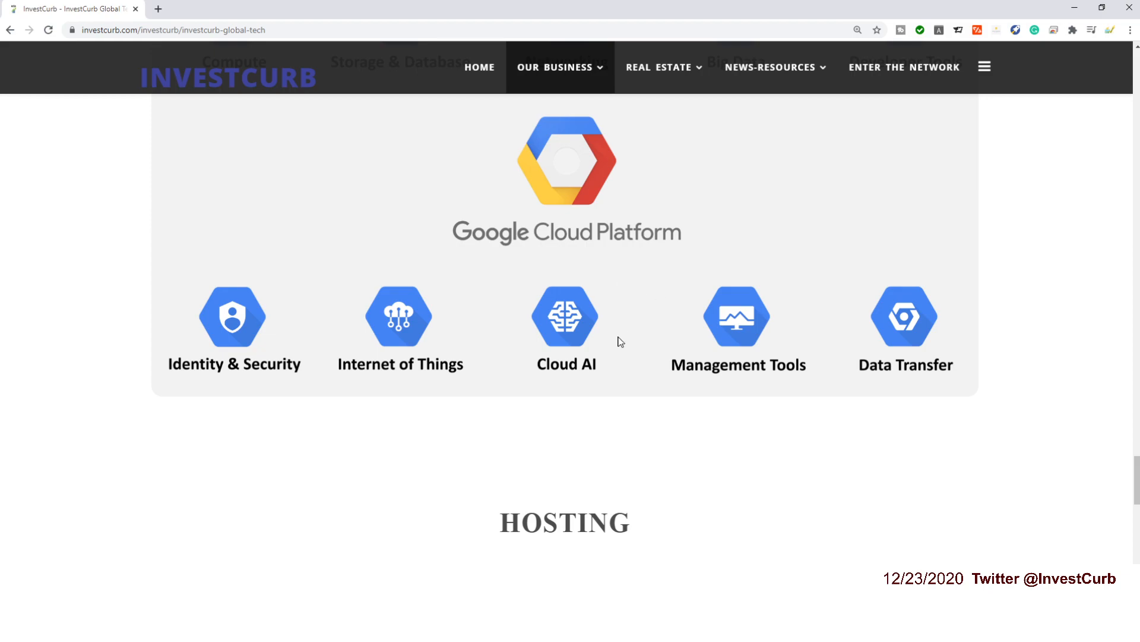
pyautogui.scroll(-3)
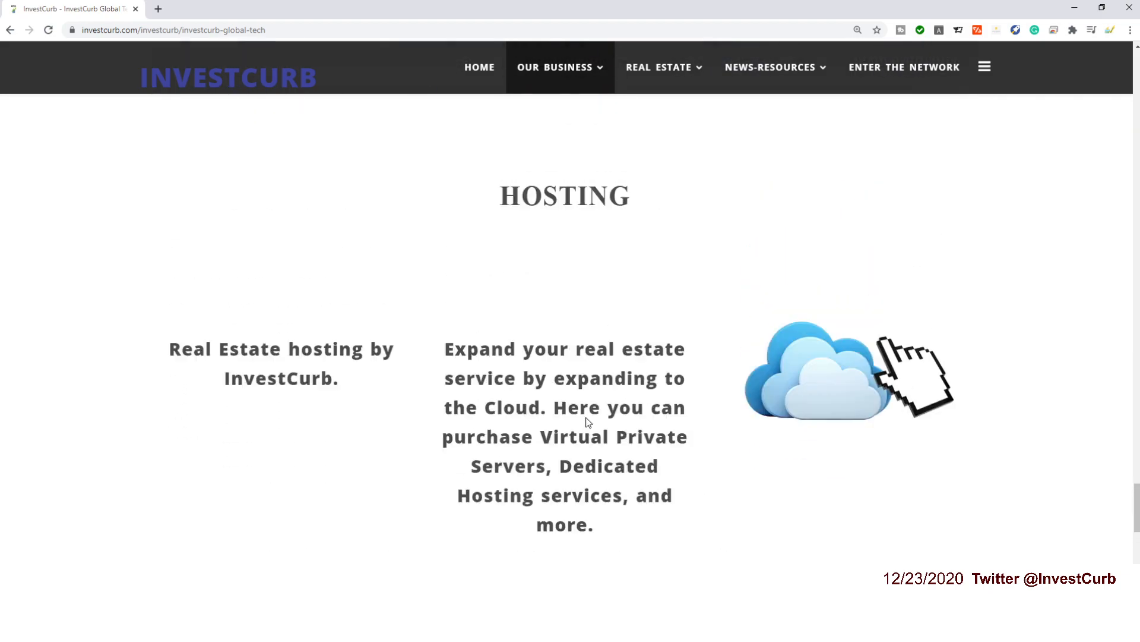
pyautogui.scroll(-3)
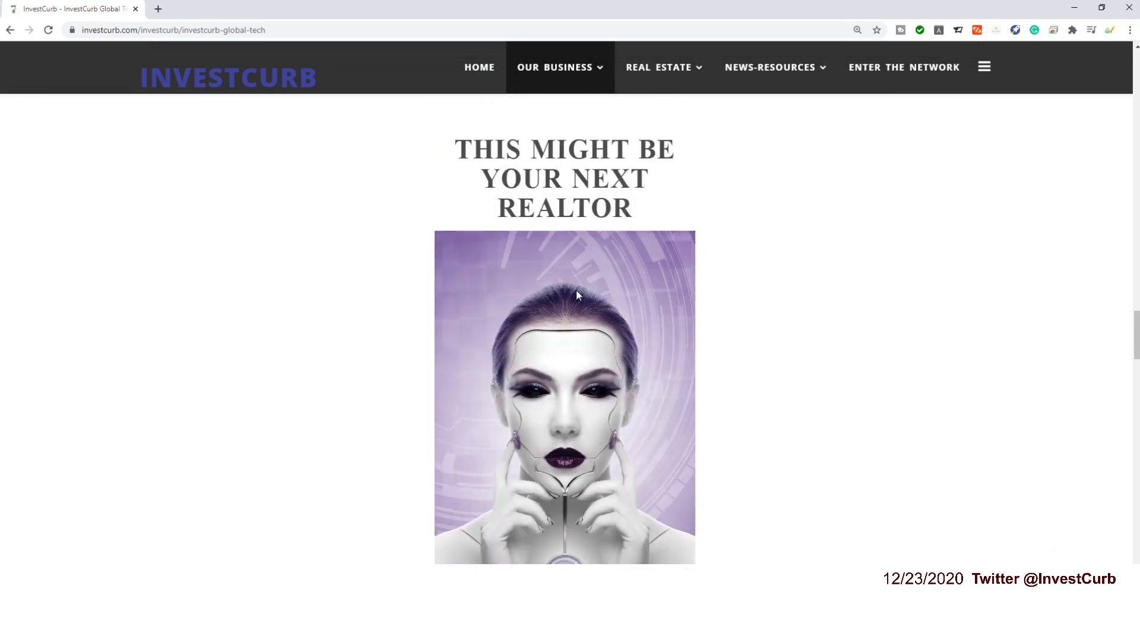
pyautogui.moveTo(601, 387)
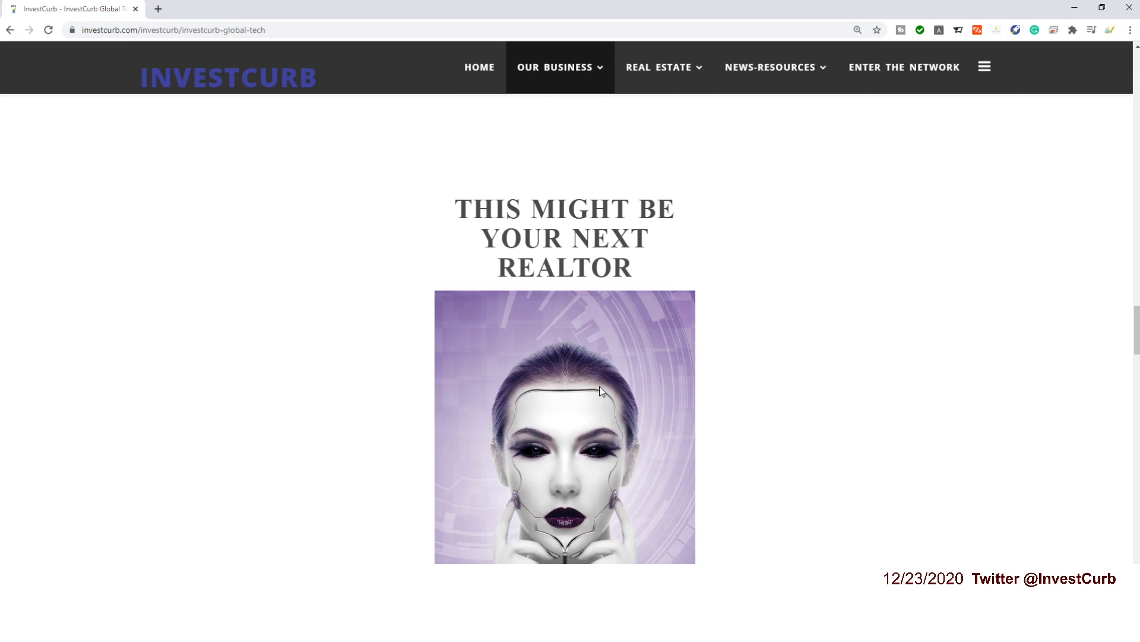
pyautogui.scroll(-3)
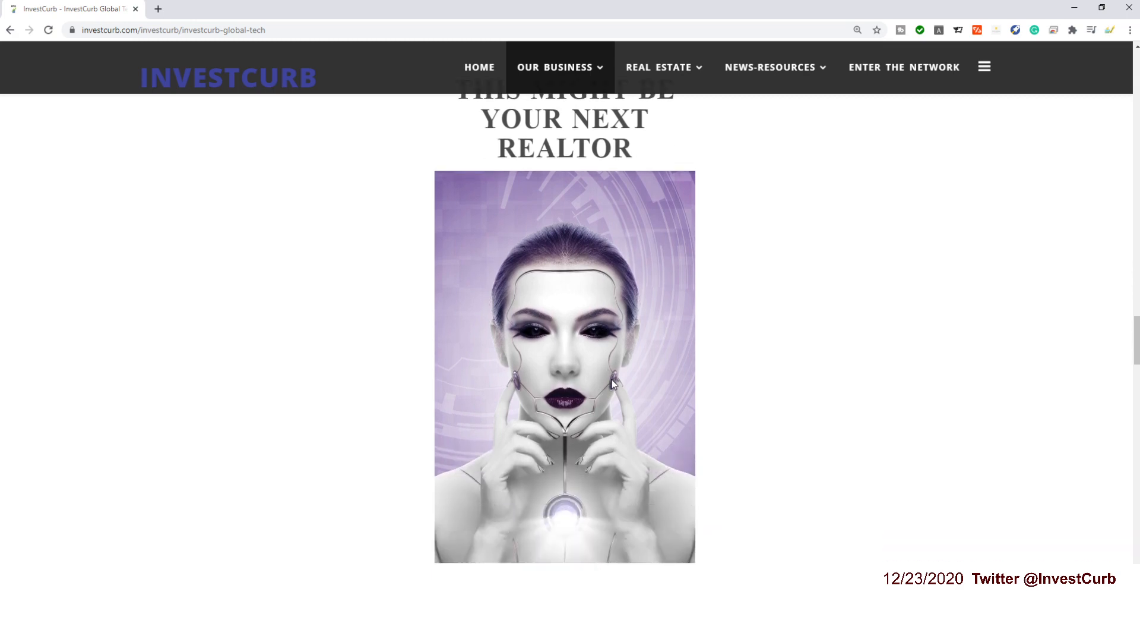
pyautogui.scroll(3)
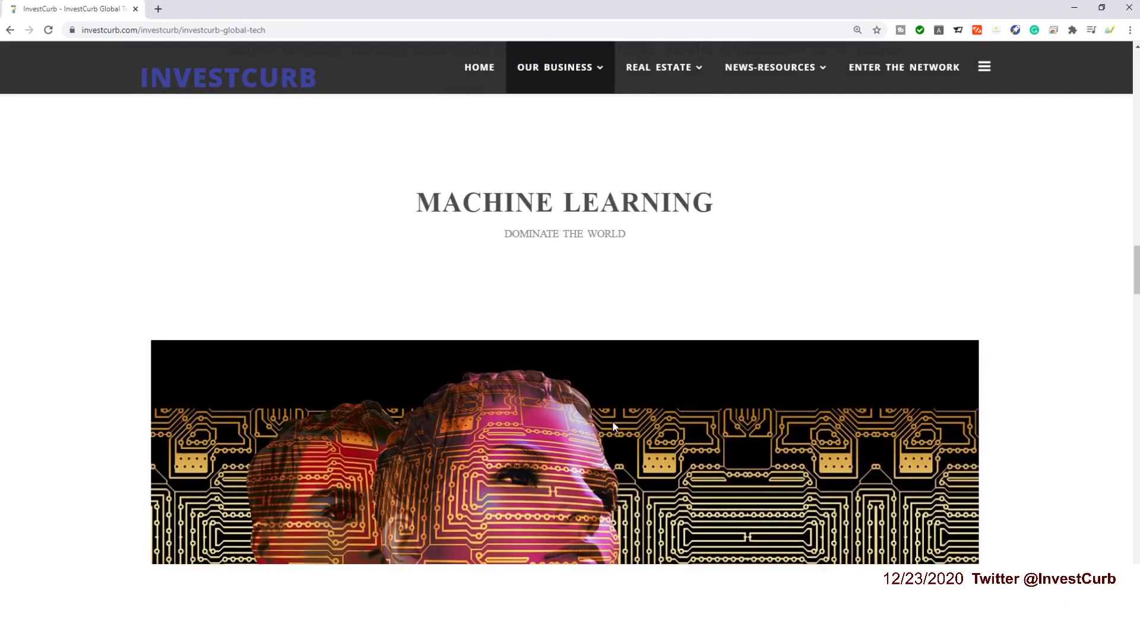
# Scroll down to the Meet Curbii chatbot and its Your input box.
pyautogui.scroll(3)
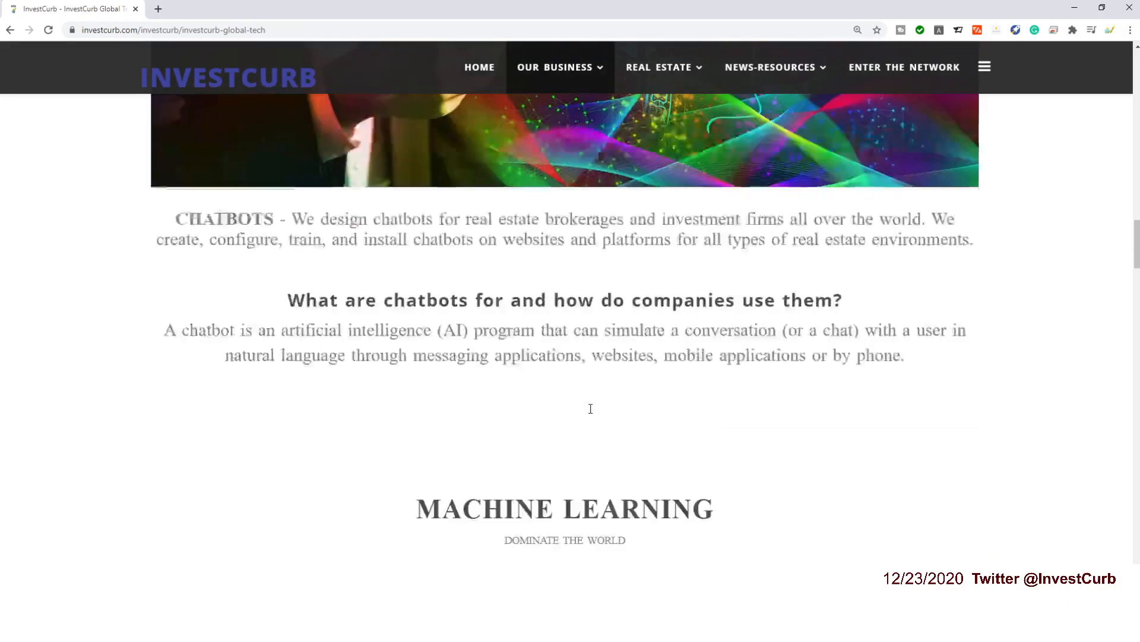
pyautogui.scroll(-3)
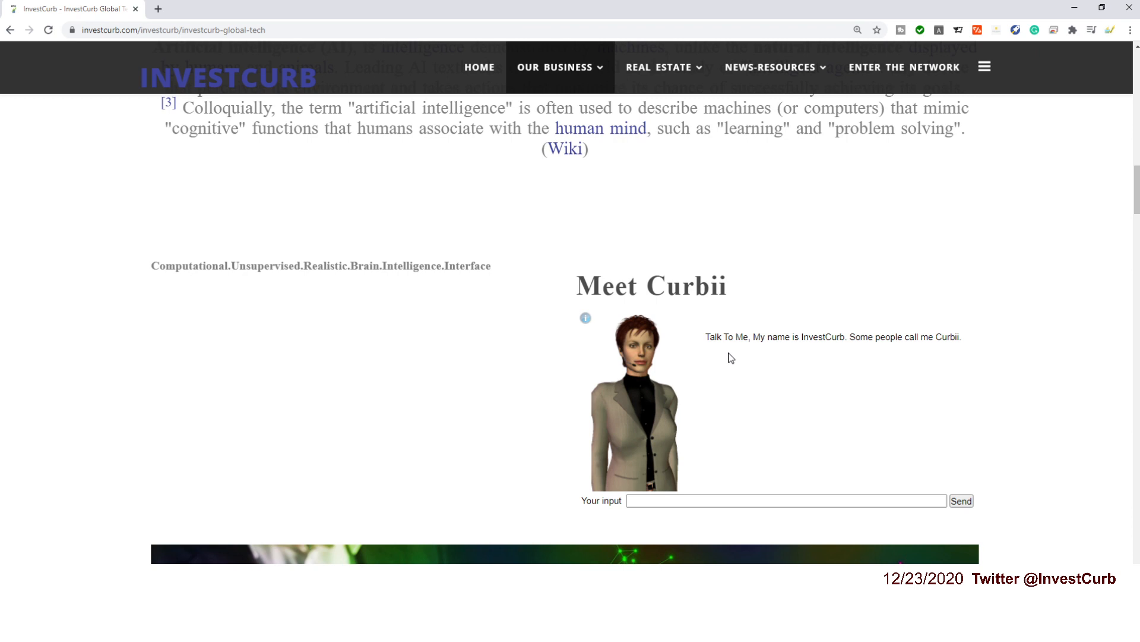
pyautogui.moveTo(176, 284)
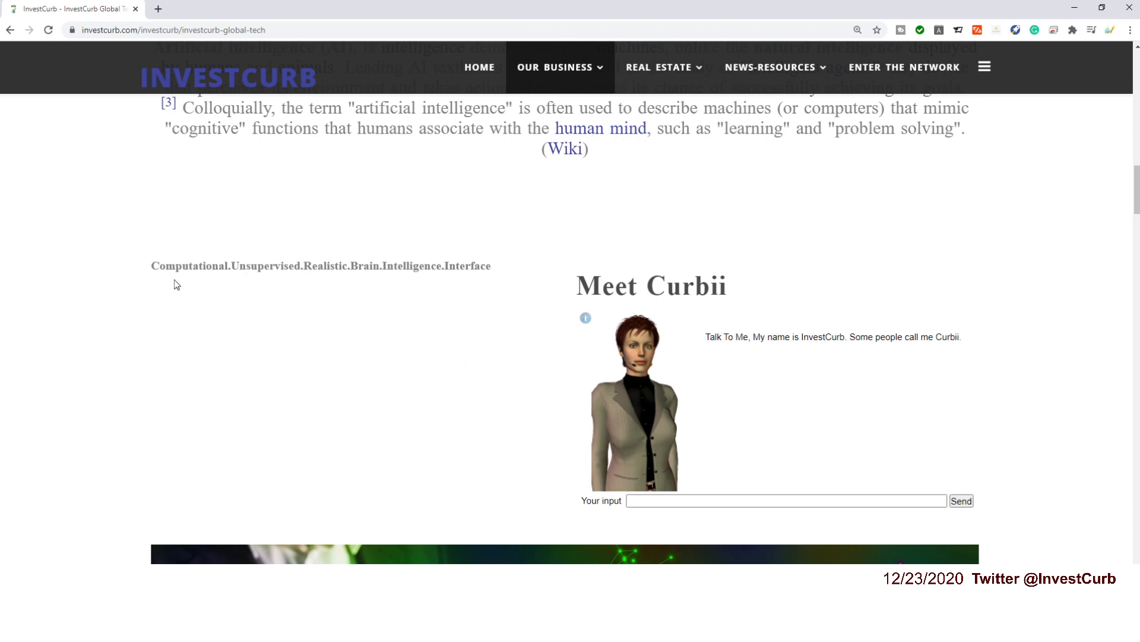
pyautogui.moveTo(332, 285)
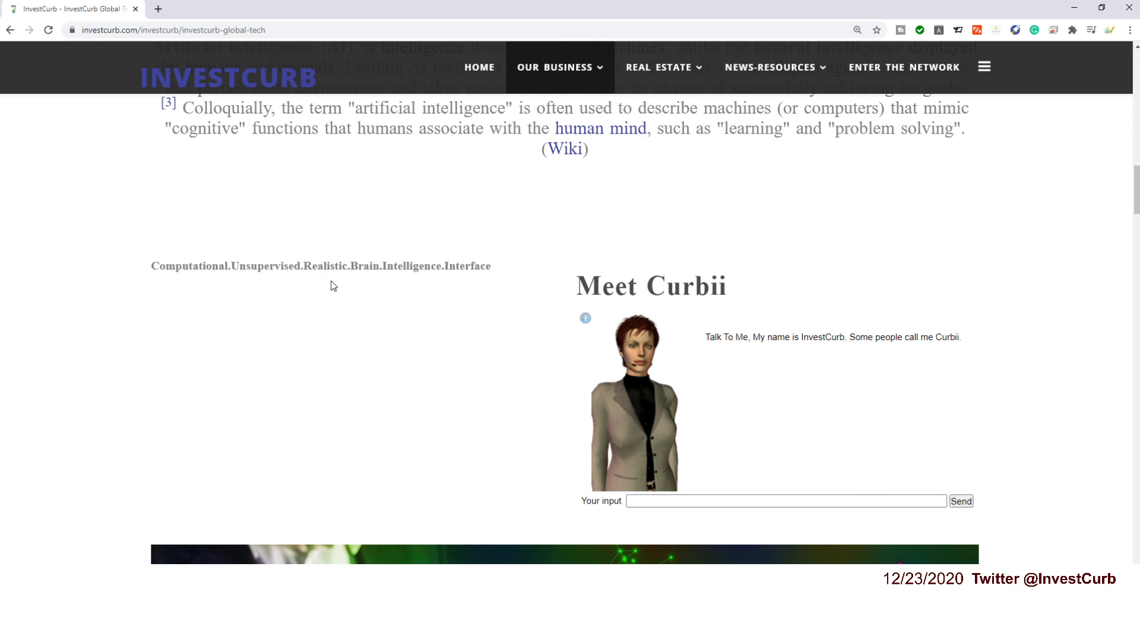
pyautogui.moveTo(467, 285)
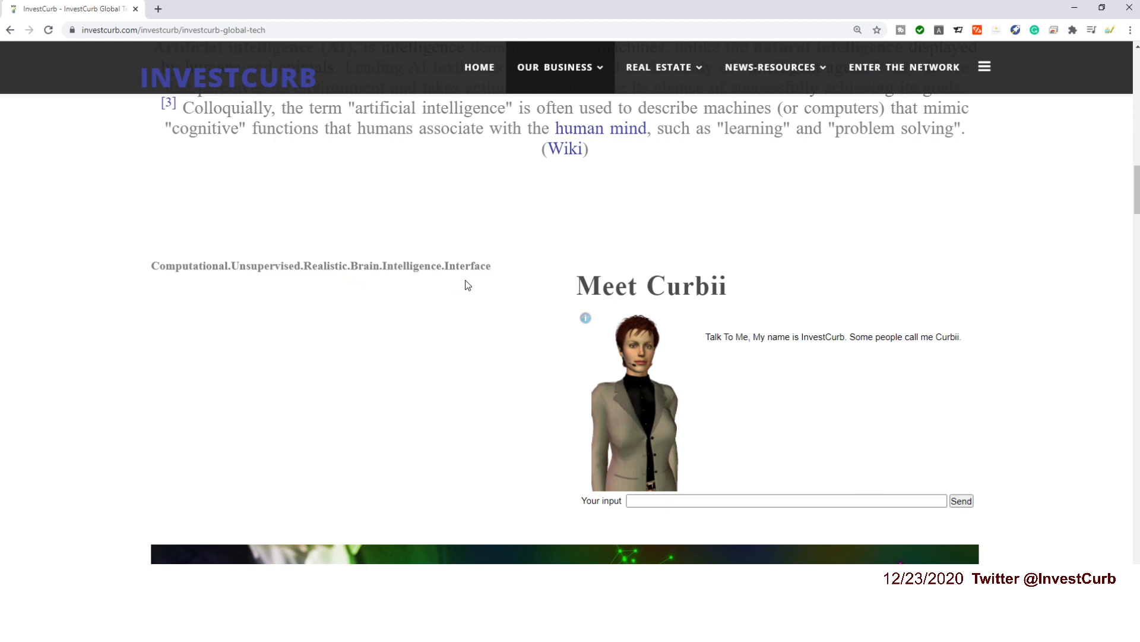
pyautogui.moveTo(738, 373)
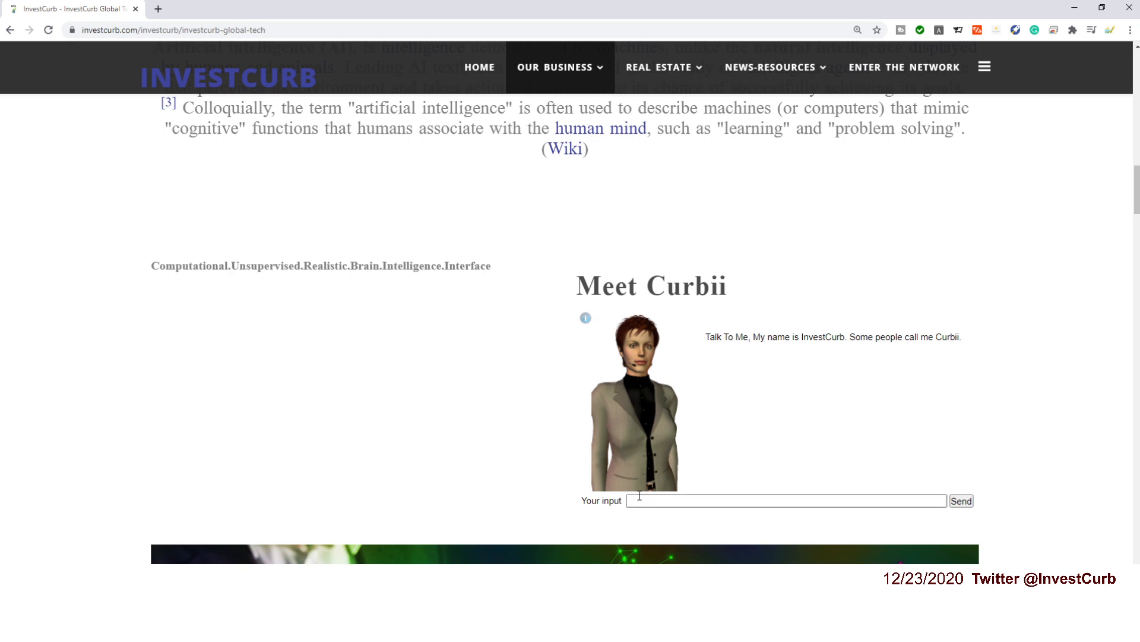
# Get Curbii's Welcome to InvestCurb greeting and enter the 'my name is…' suggestion.
pyautogui.click(782, 501)
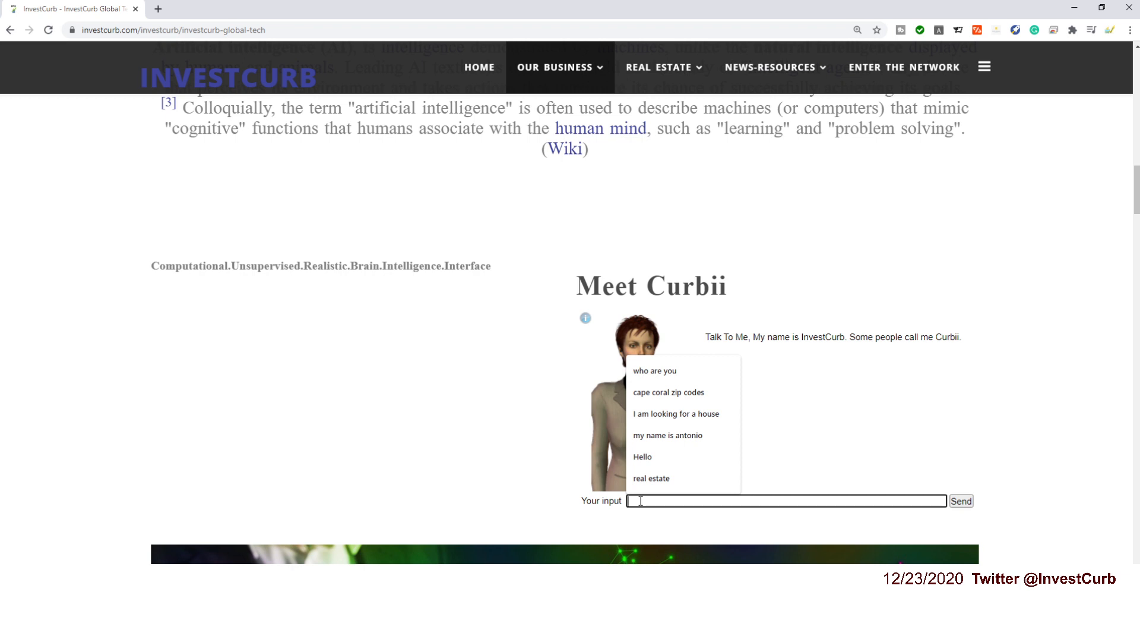
pyautogui.click(642, 456)
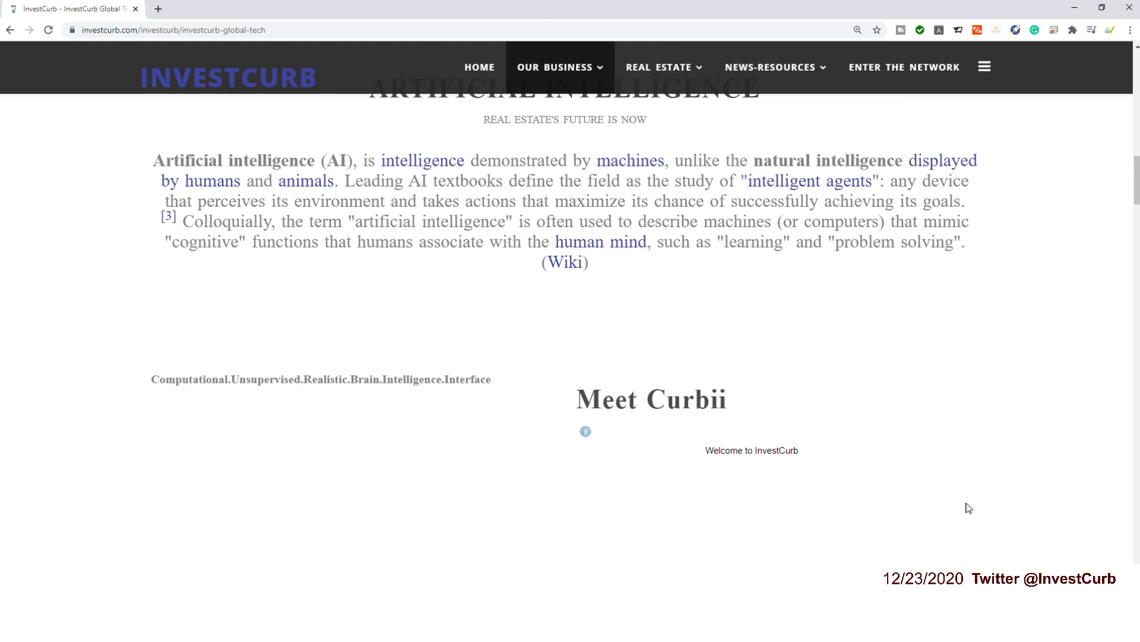
pyautogui.scroll(-3)
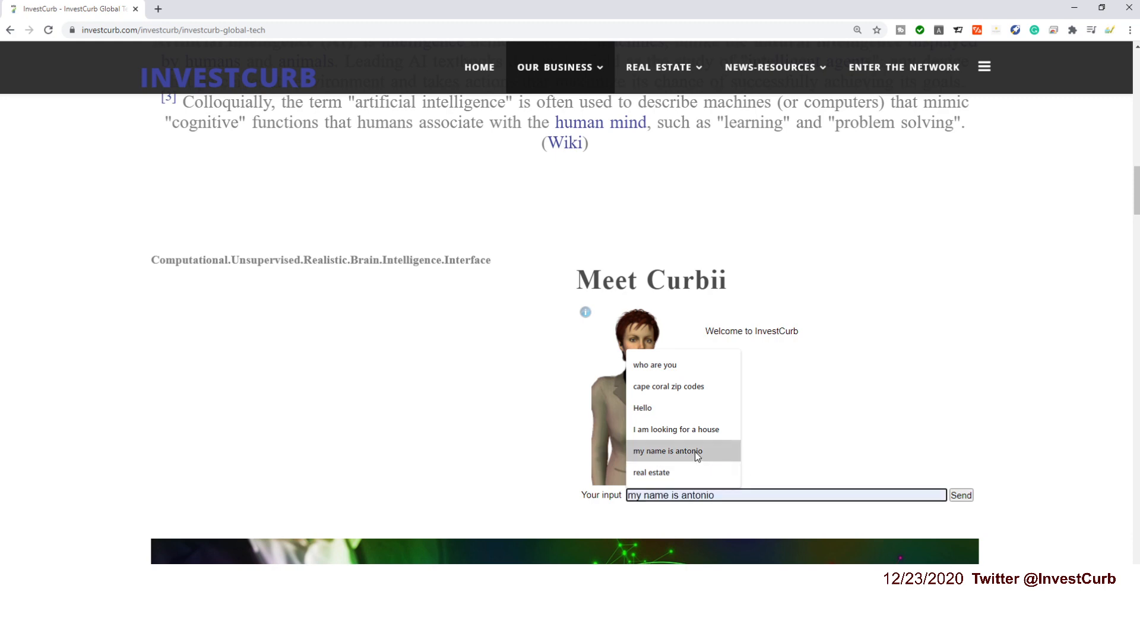
pyautogui.click(963, 494)
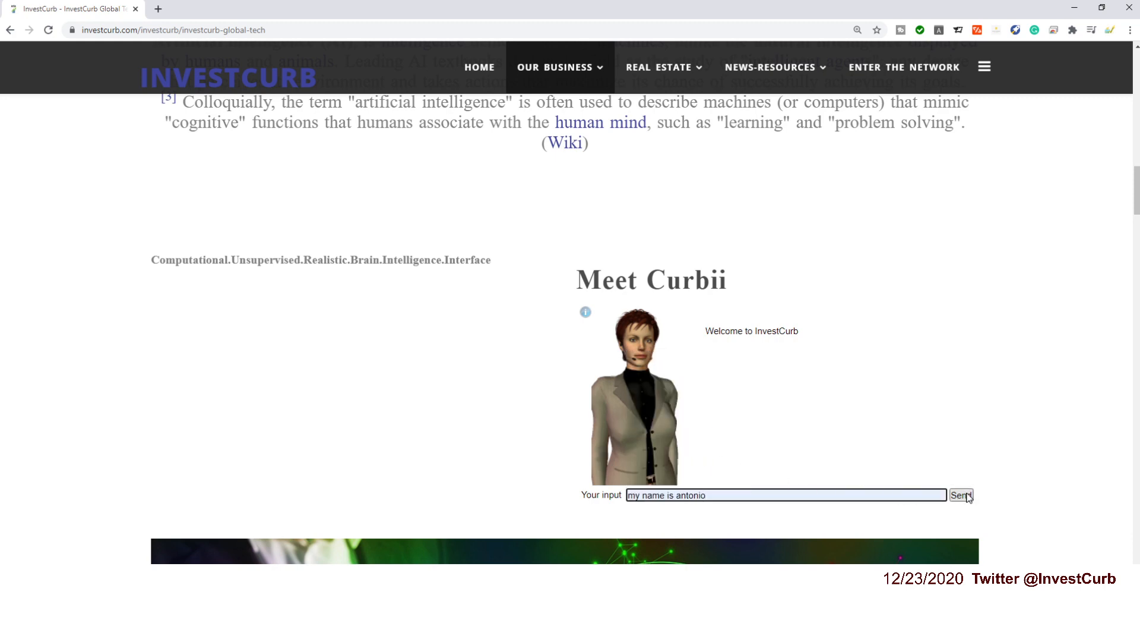
# Send a new 'My name is…' message so Curbii greets the second name.
pyautogui.click(962, 496)
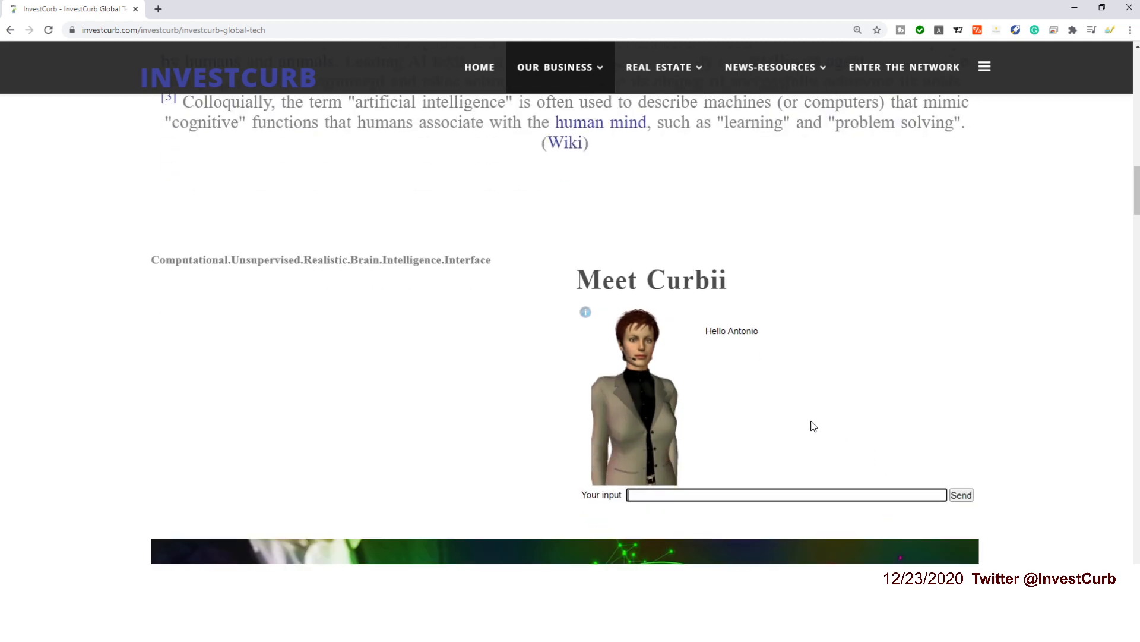
pyautogui.click(672, 495)
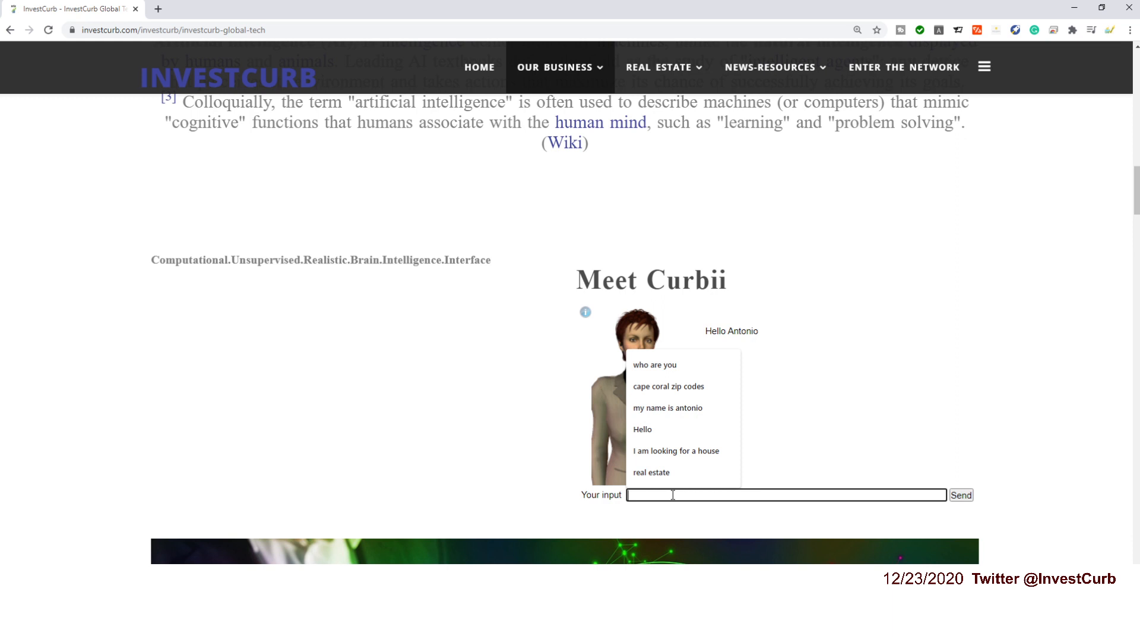
pyautogui.write('My')
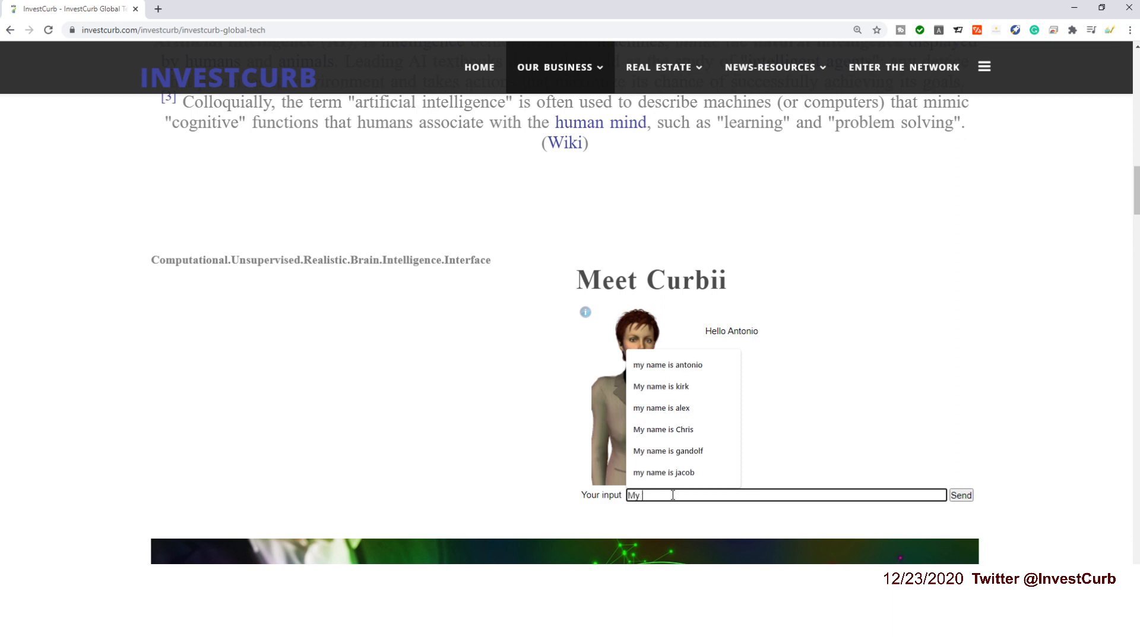
pyautogui.write('name is Tyson')
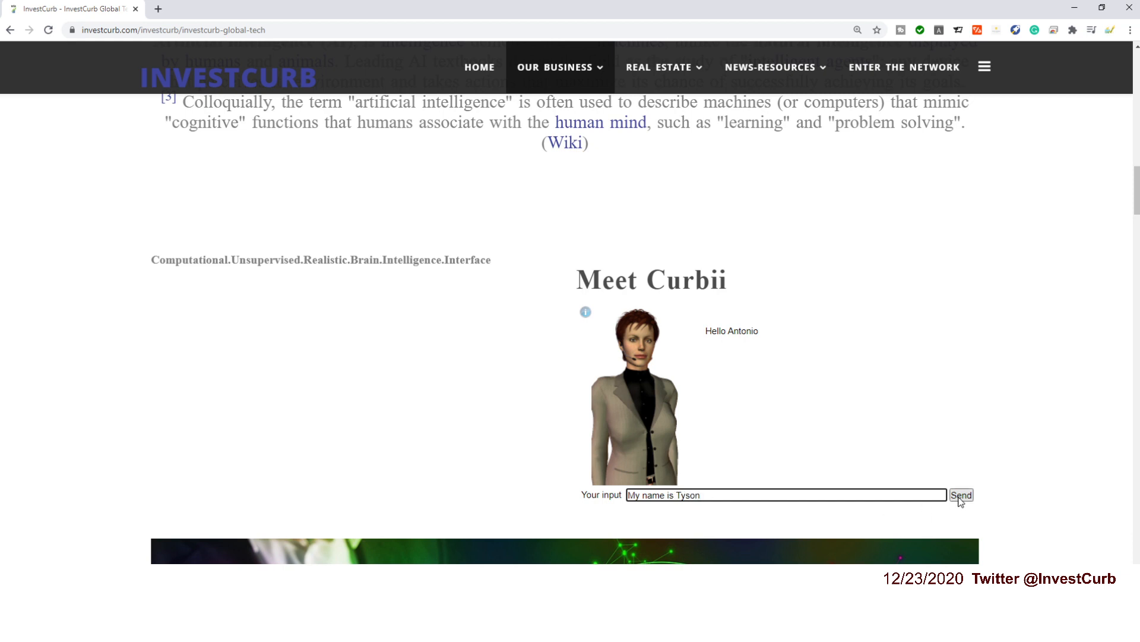
pyautogui.click(962, 495)
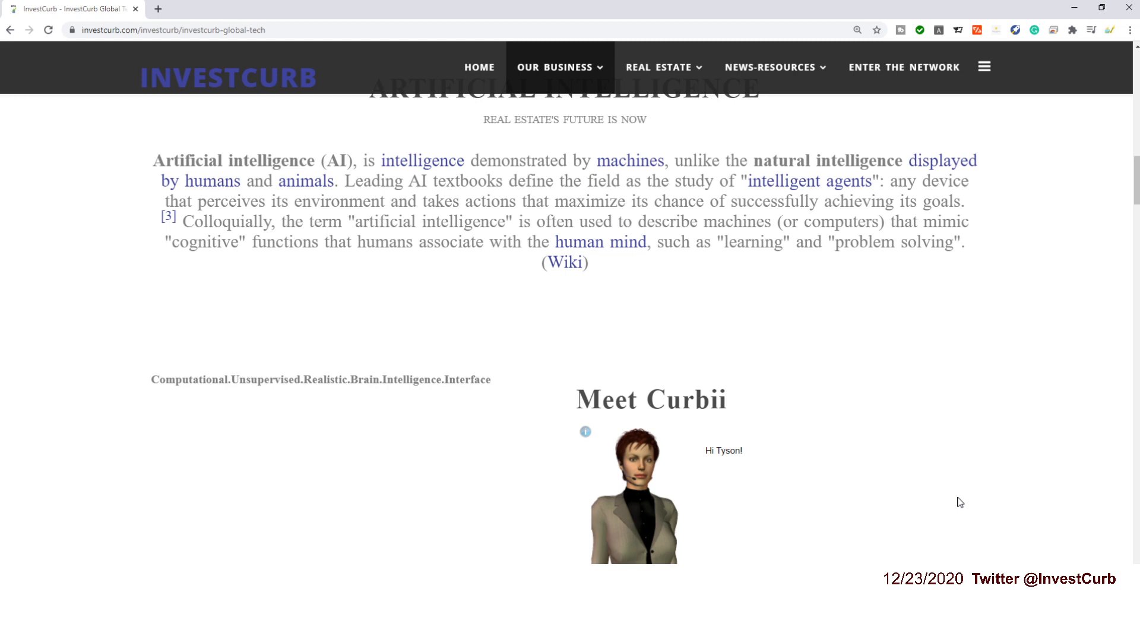
pyautogui.scroll(-3)
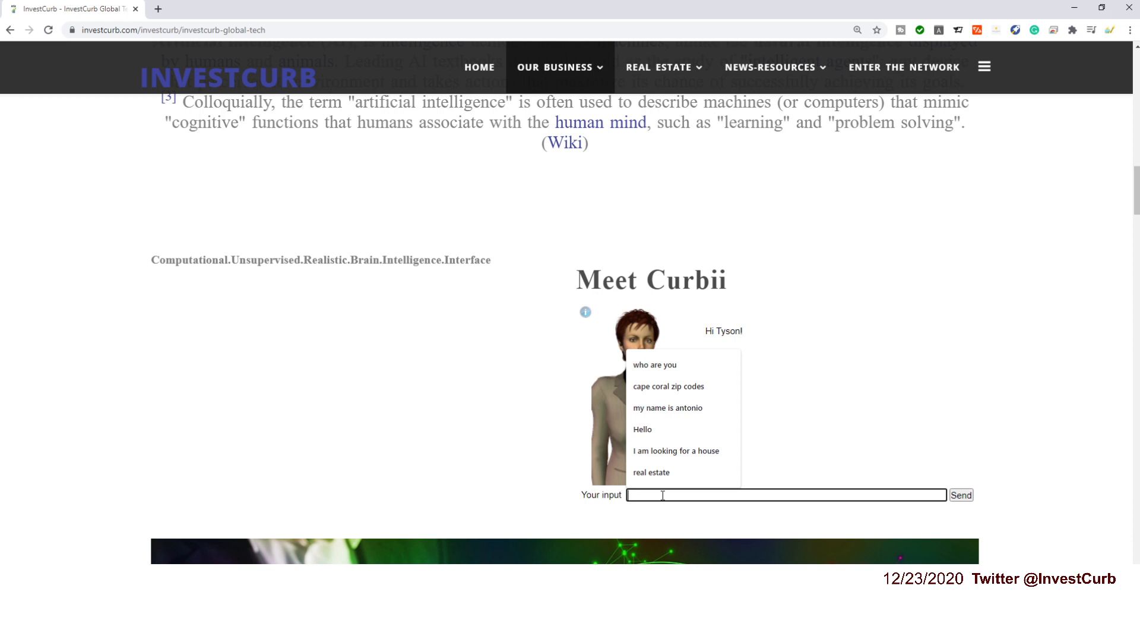
# Send 'cape coral zip codes' and get Curbii's six zip codes, 33904 through 33993.
pyautogui.click(670, 387)
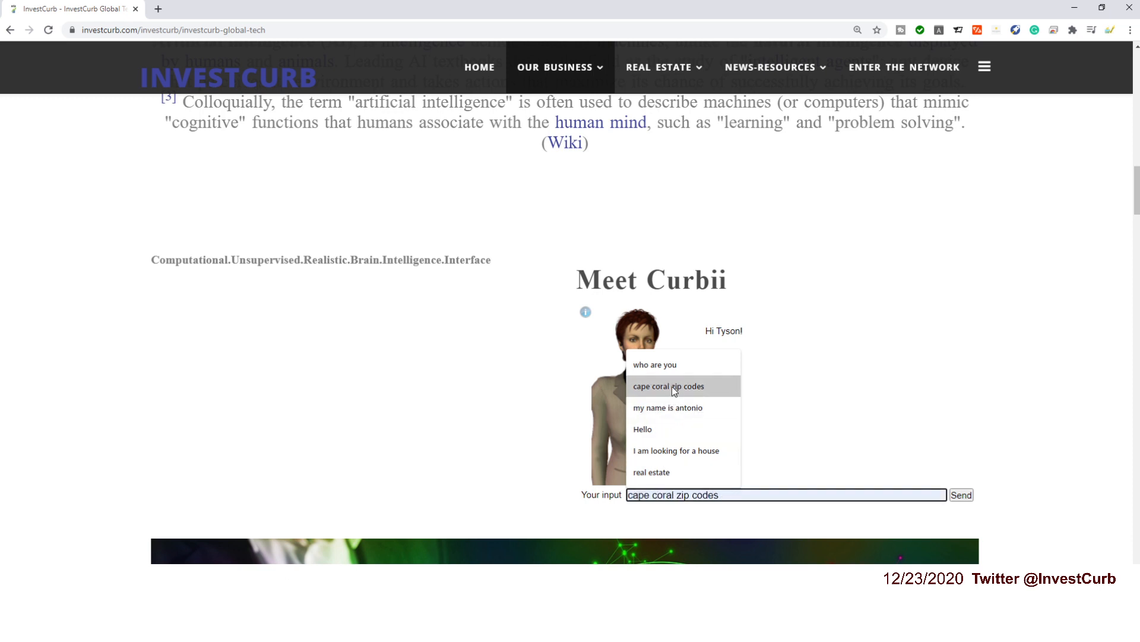
pyautogui.click(668, 386)
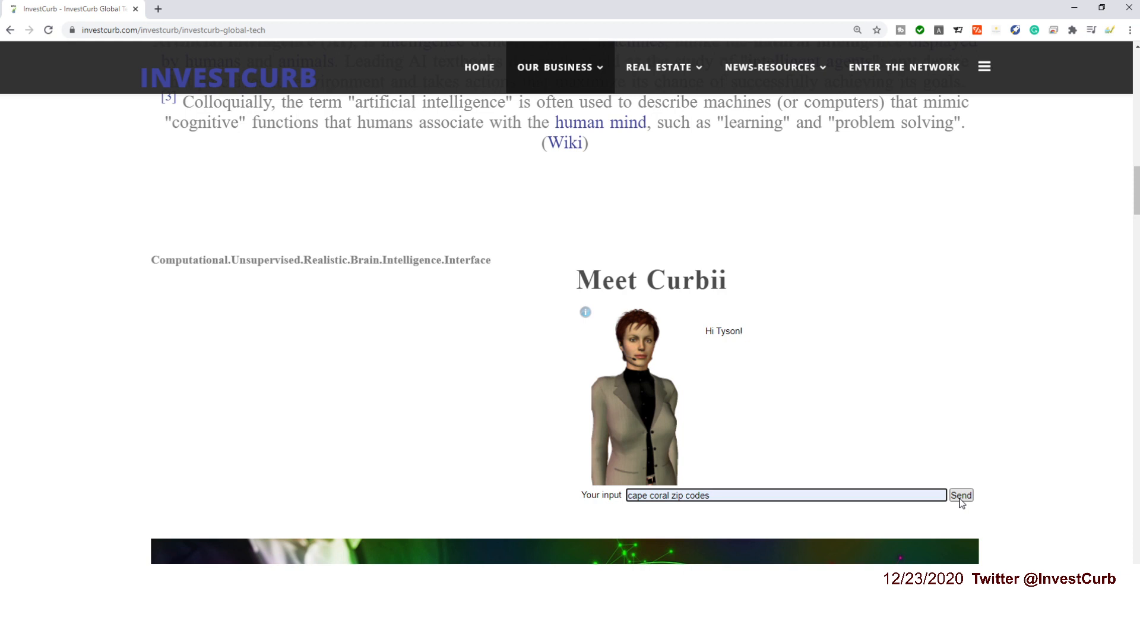
pyautogui.click(967, 495)
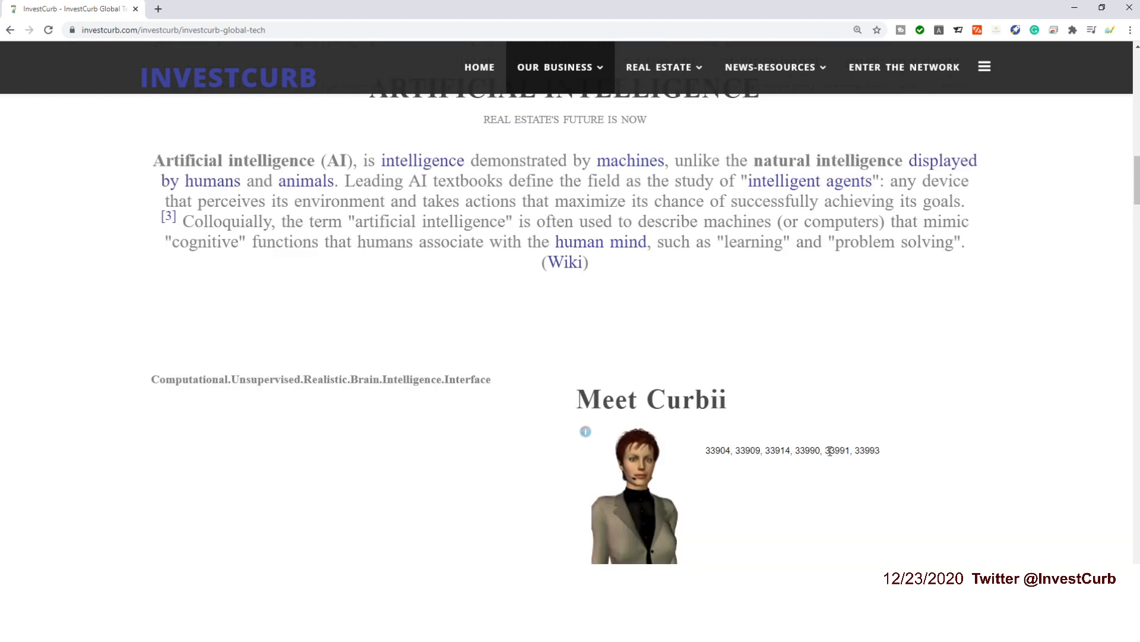
pyautogui.scroll(-3)
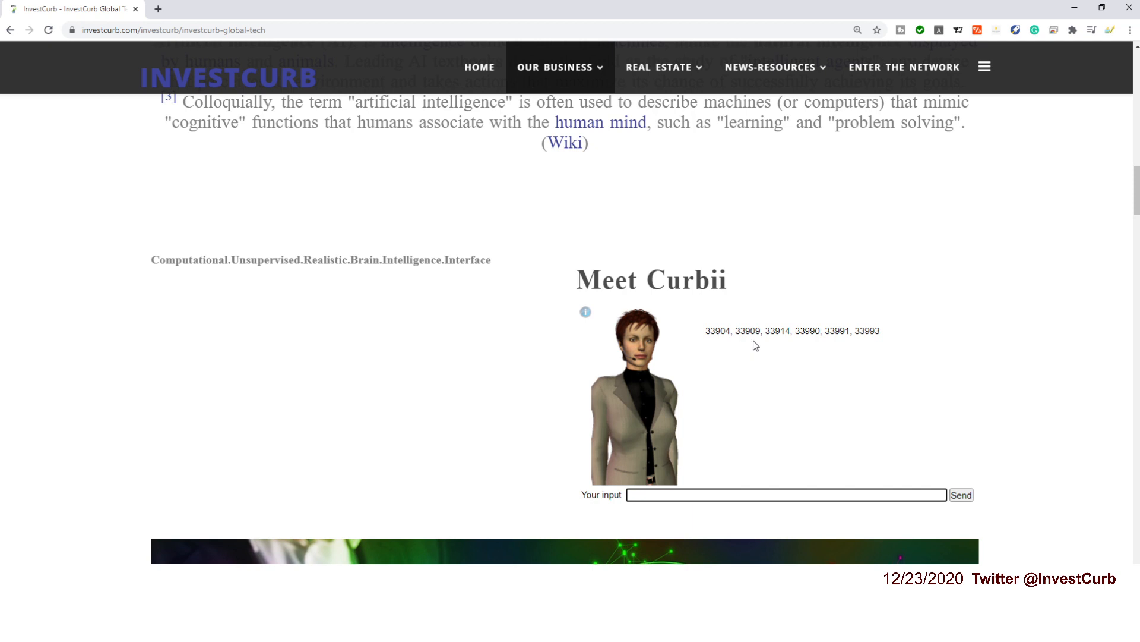
pyautogui.moveTo(787, 352)
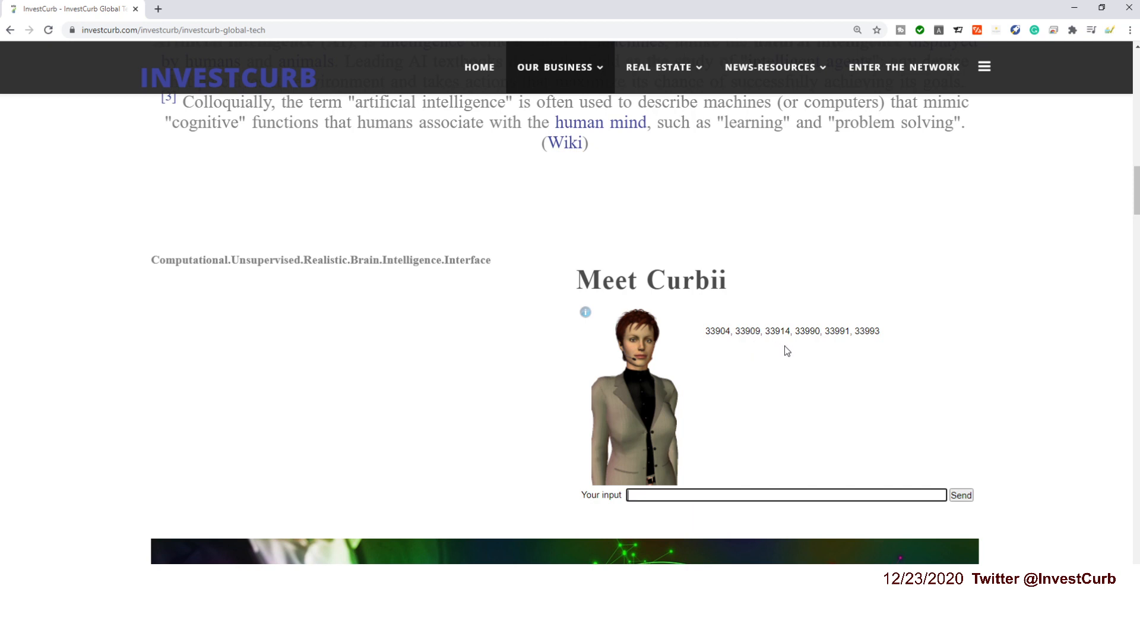
pyautogui.moveTo(807, 349)
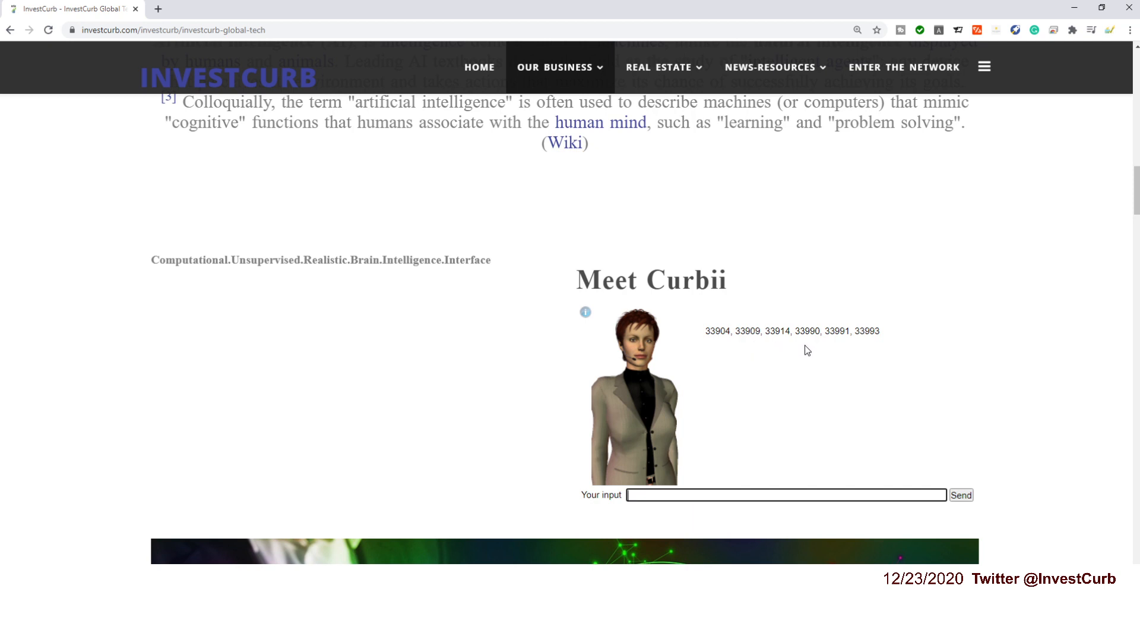
pyautogui.moveTo(845, 351)
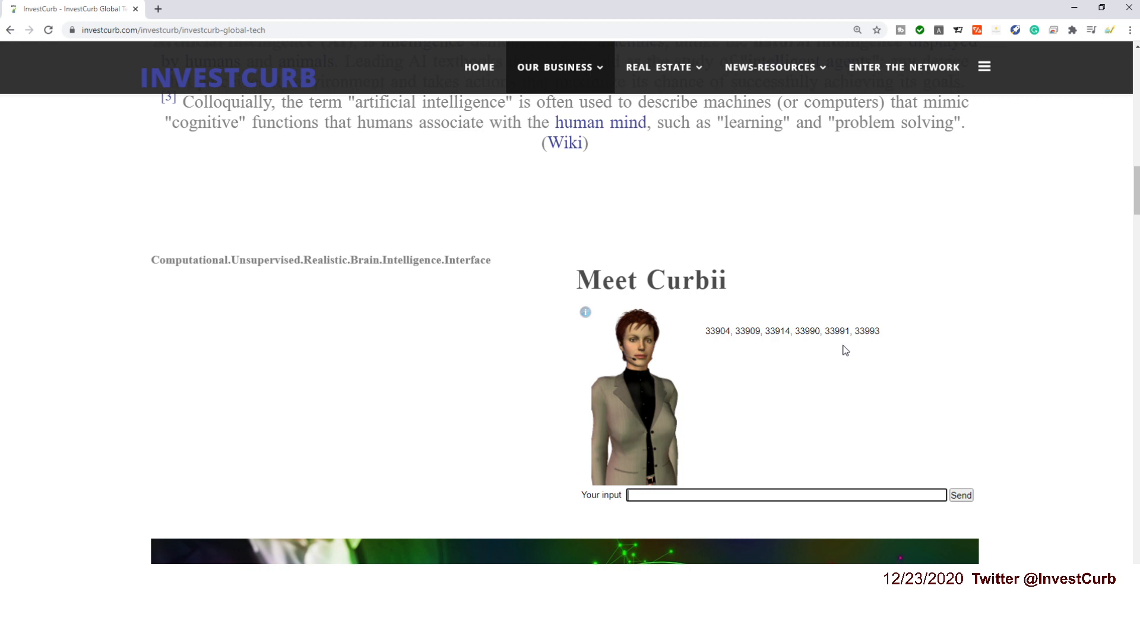
pyautogui.moveTo(876, 350)
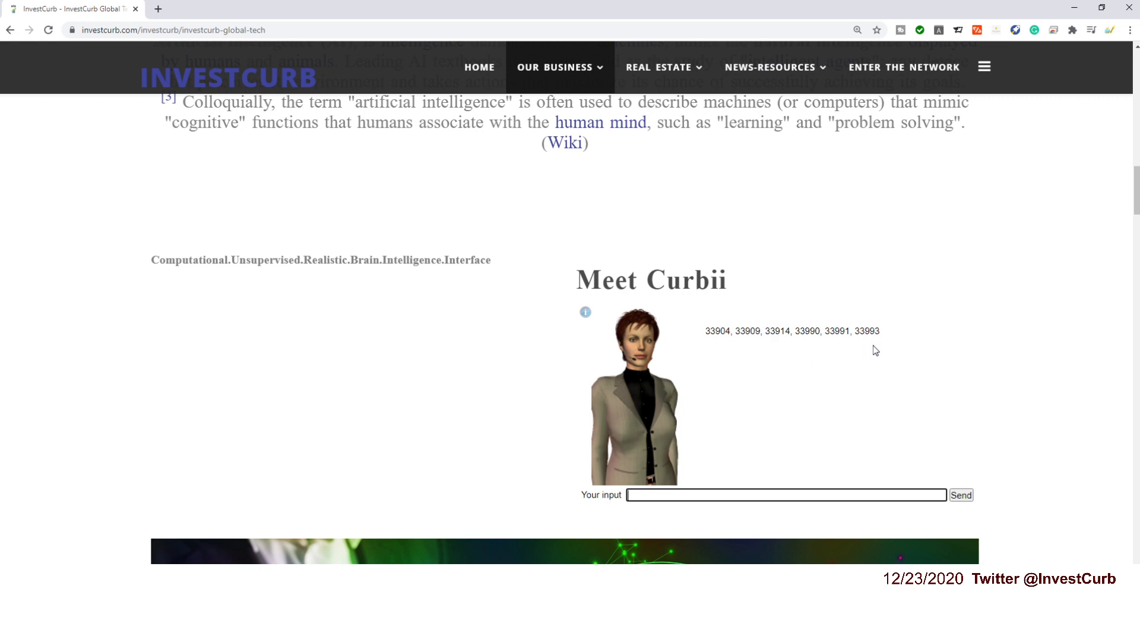
# Submit the 'real estate' suggestion so Curbii asks what information is wanted.
pyautogui.click(779, 494)
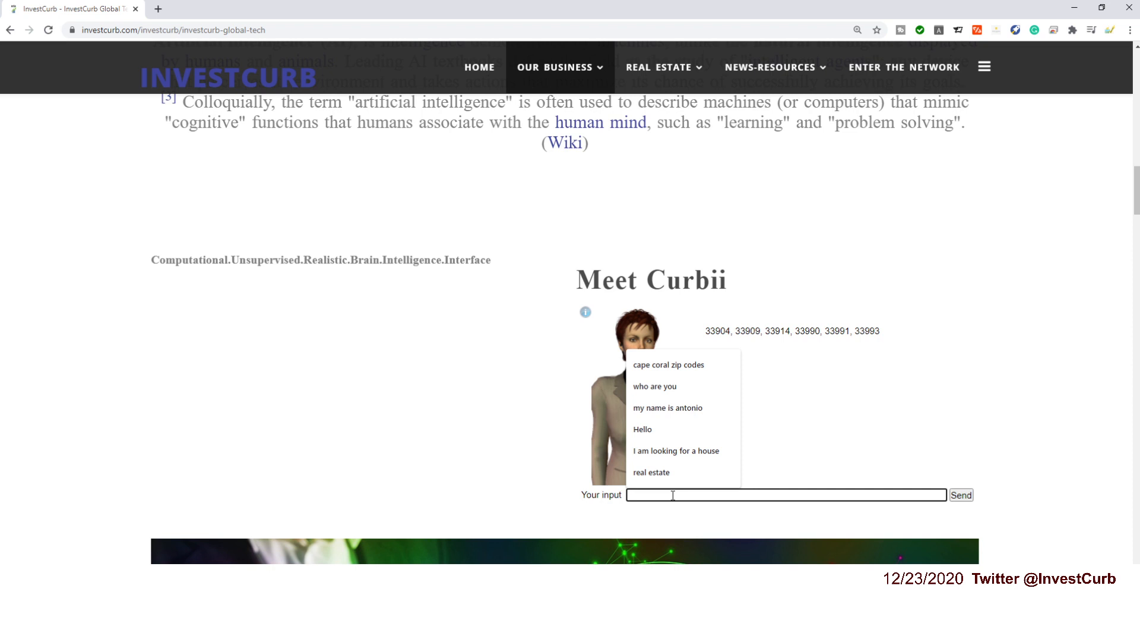
pyautogui.click(652, 472)
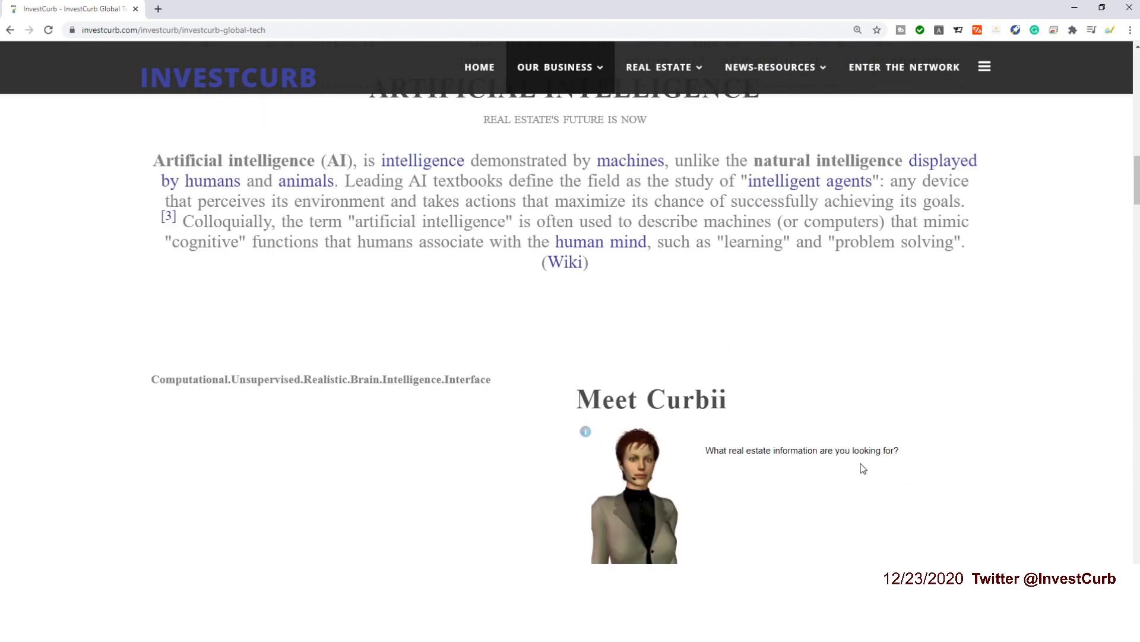
pyautogui.scroll(-3)
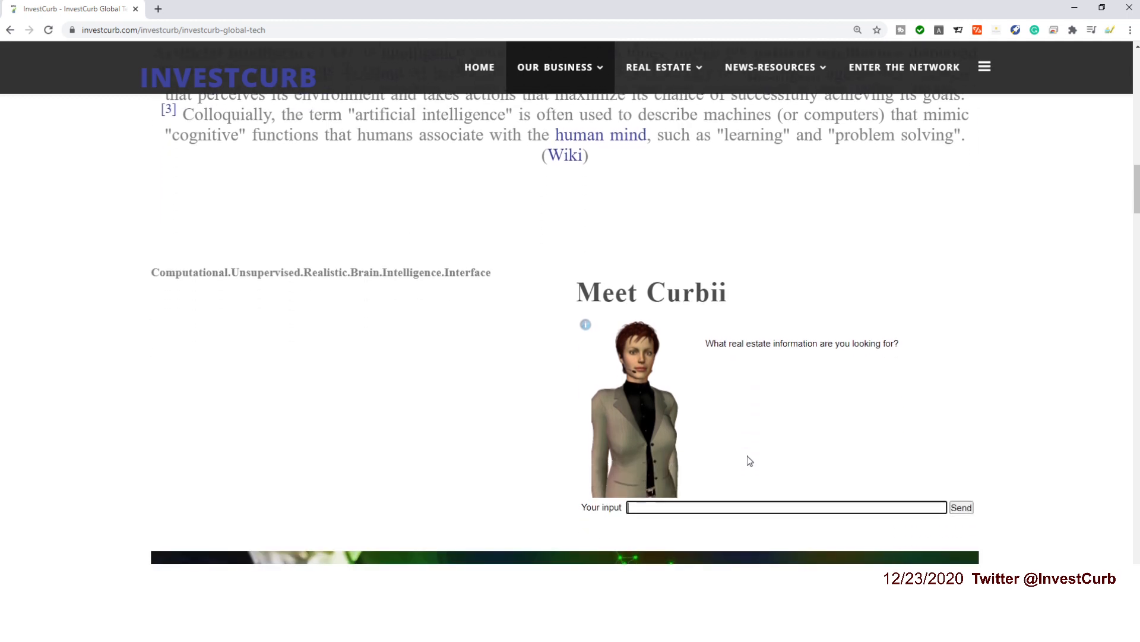
pyautogui.scroll(-3)
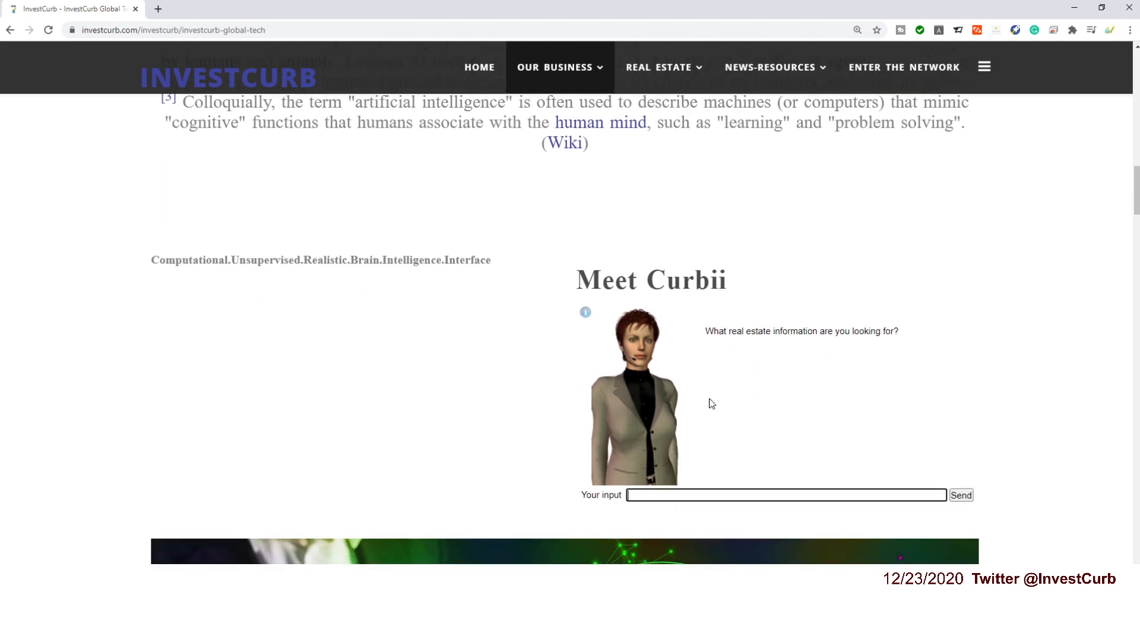
pyautogui.moveTo(757, 376)
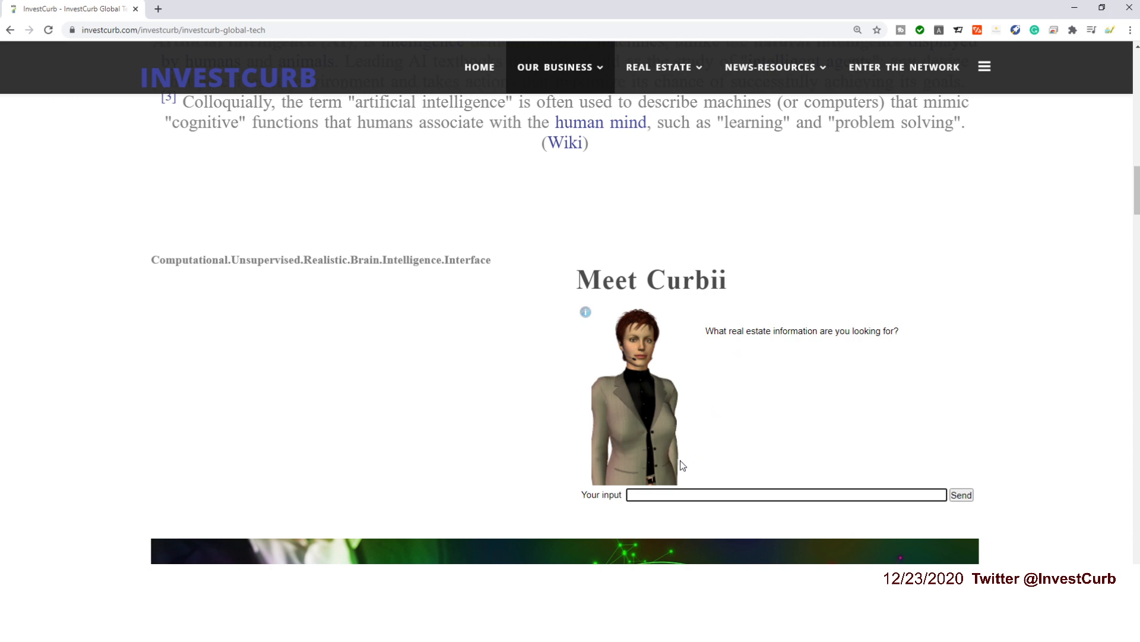
# Submit 'who are you' and get Curbii's reply: InvestCurb, also called CURBII.
pyautogui.click(780, 495)
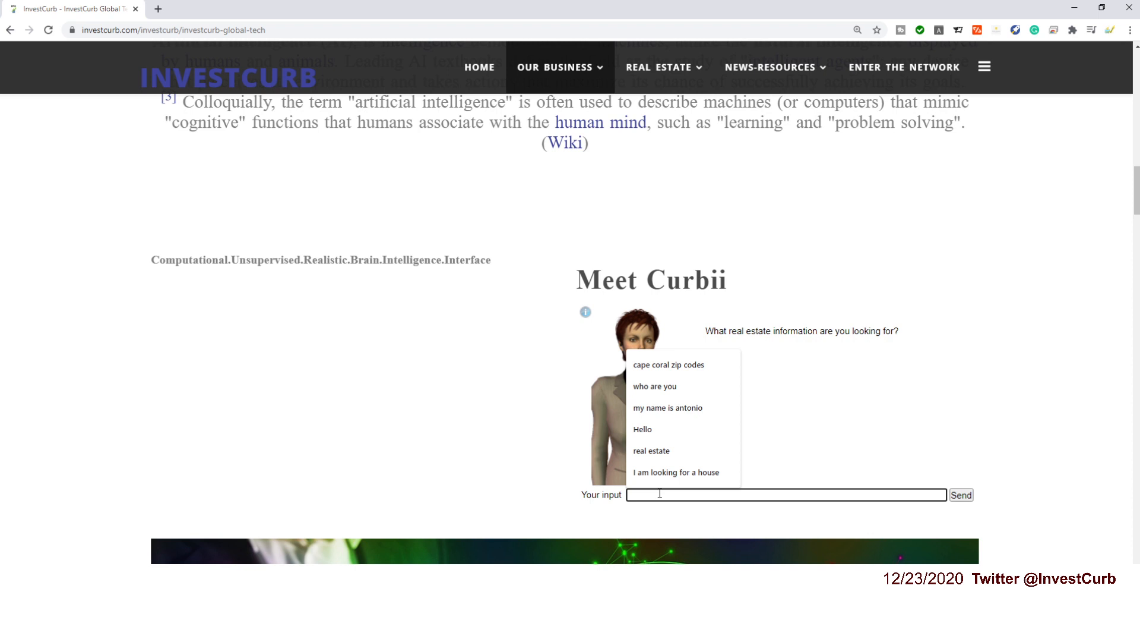
pyautogui.click(655, 386)
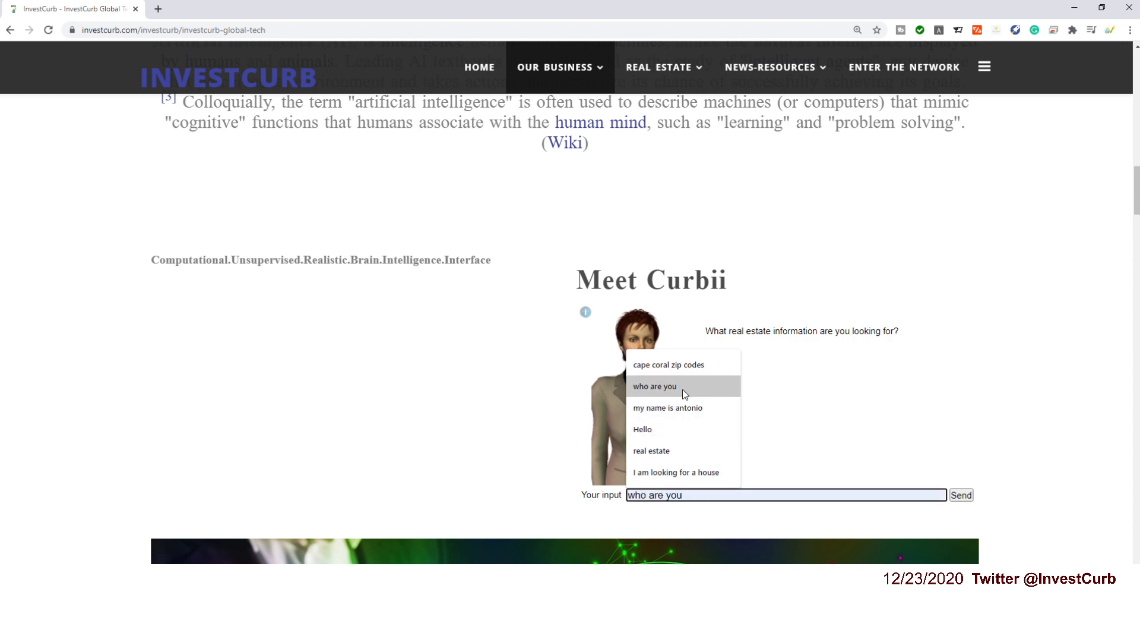
pyautogui.click(962, 495)
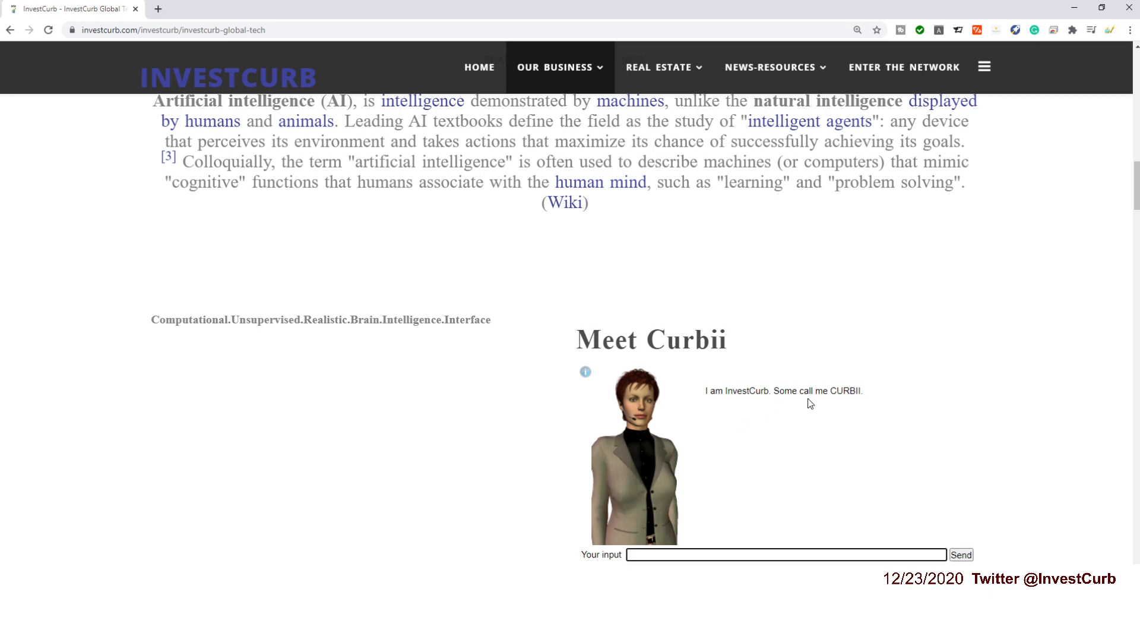
pyautogui.scroll(-3)
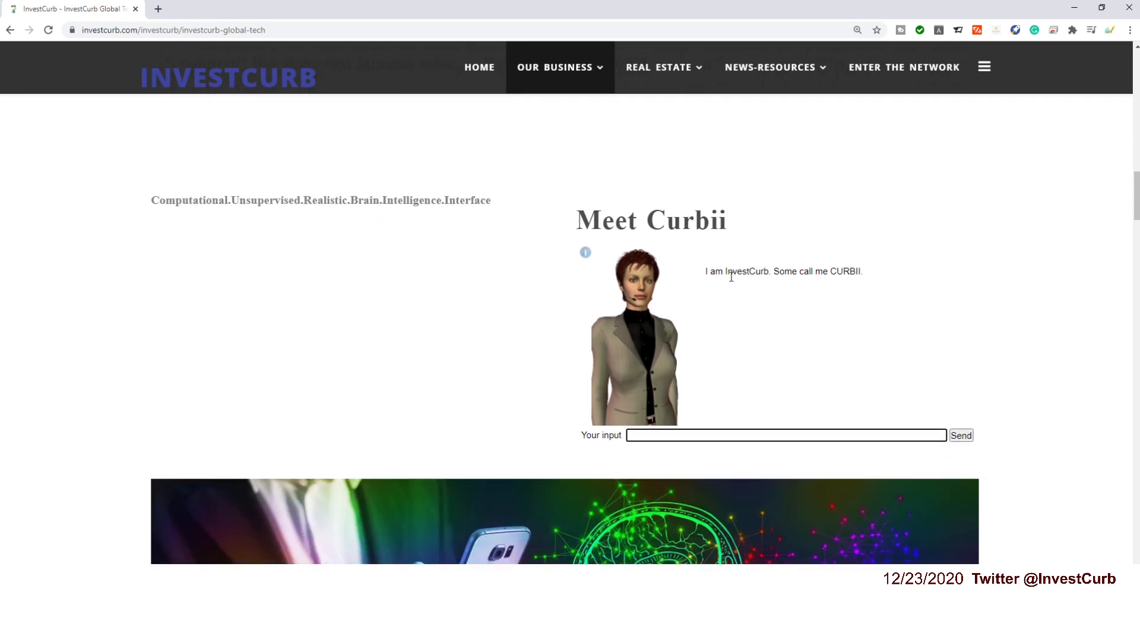
pyautogui.moveTo(668, 378)
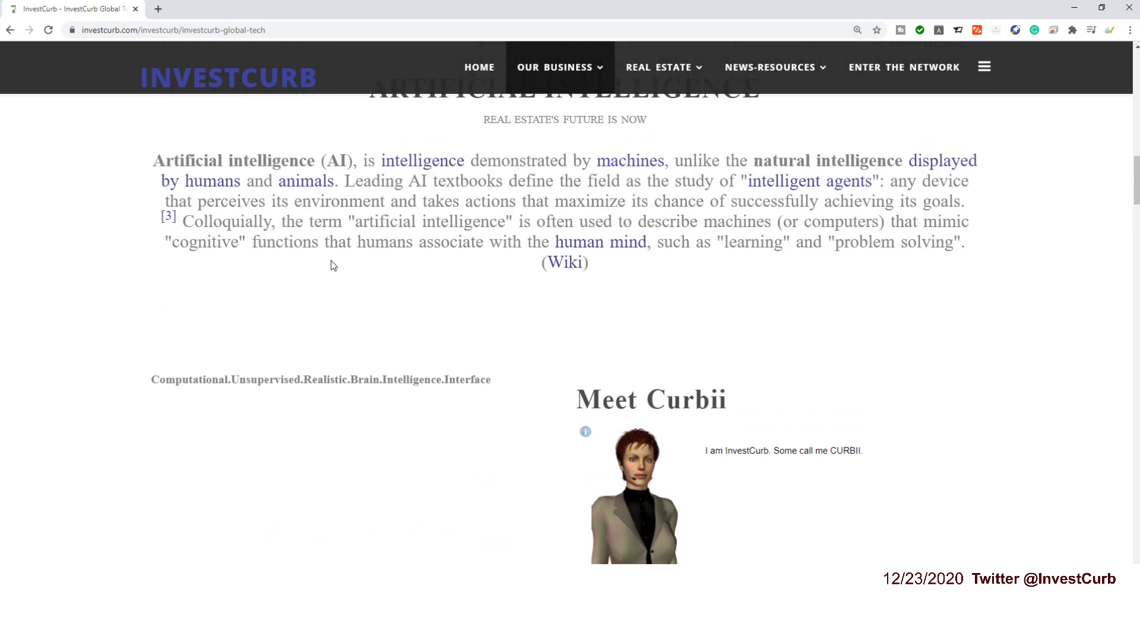
pyautogui.scroll(-3)
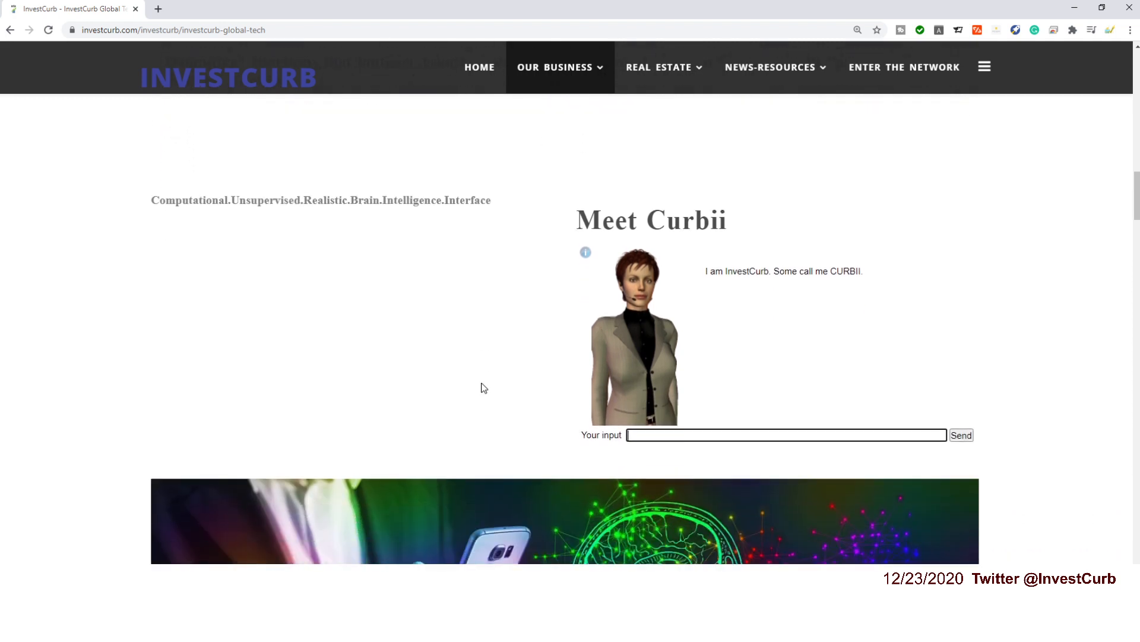
pyautogui.moveTo(466, 378)
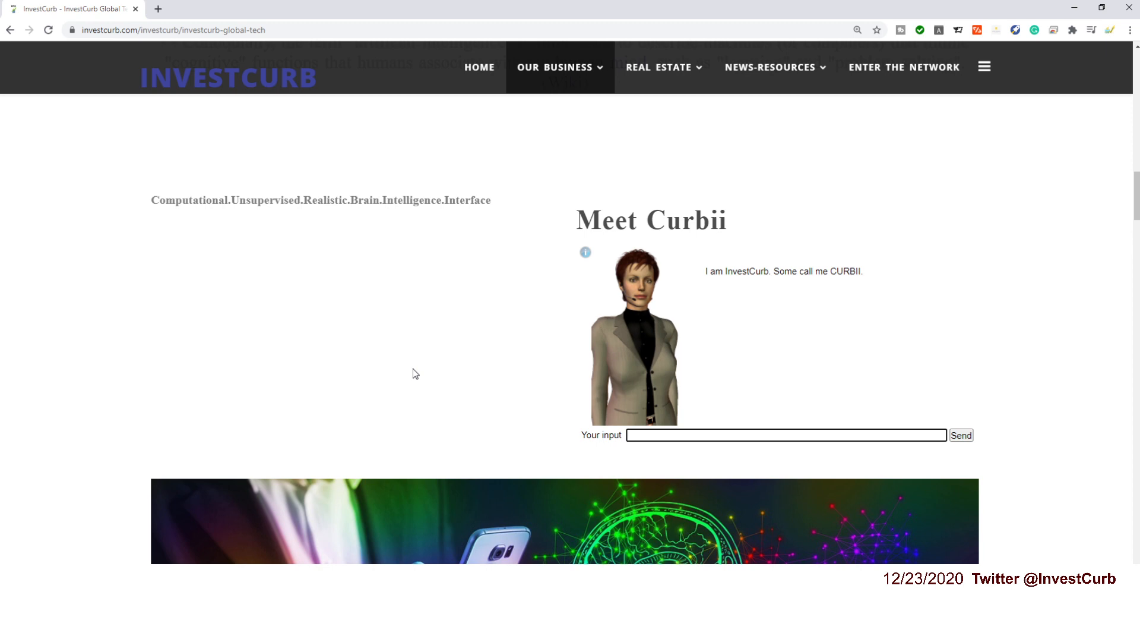
# Send 'I am looking for a house' so Curbii asks about 2-5 bedrooms.
pyautogui.click(646, 435)
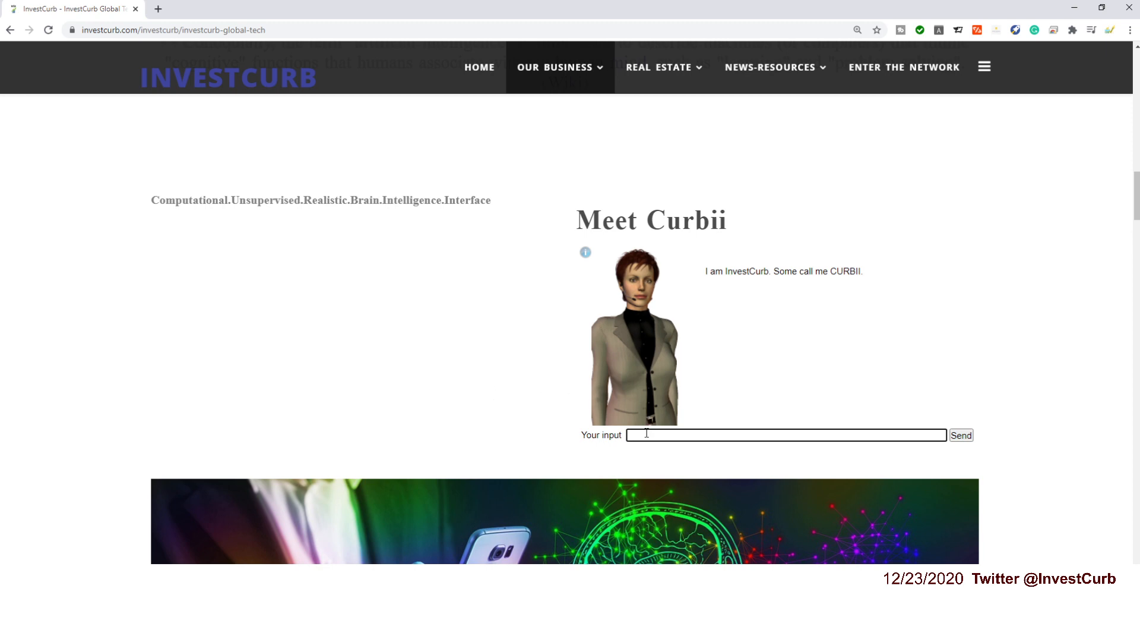
pyautogui.click(780, 435)
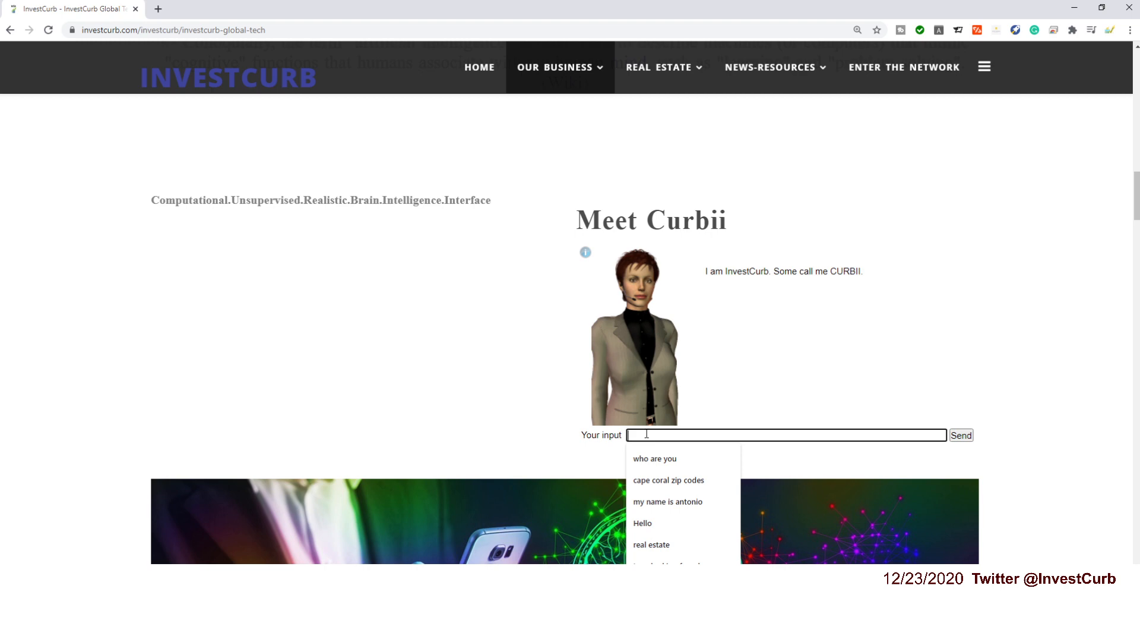
pyautogui.moveTo(648, 439)
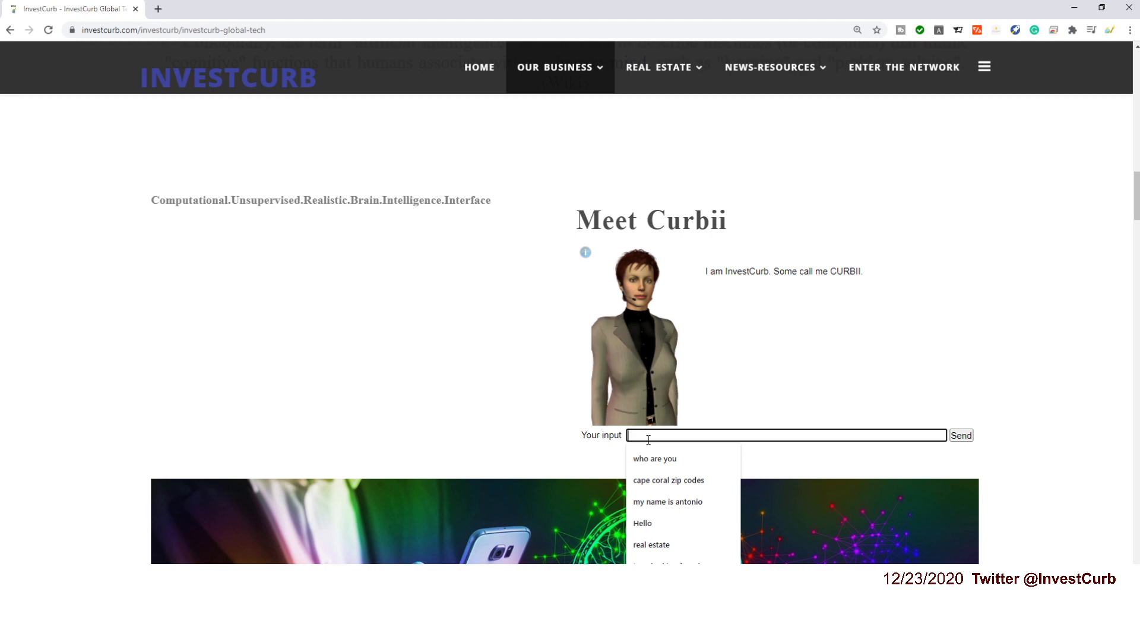
pyautogui.write('I am looking for a house')
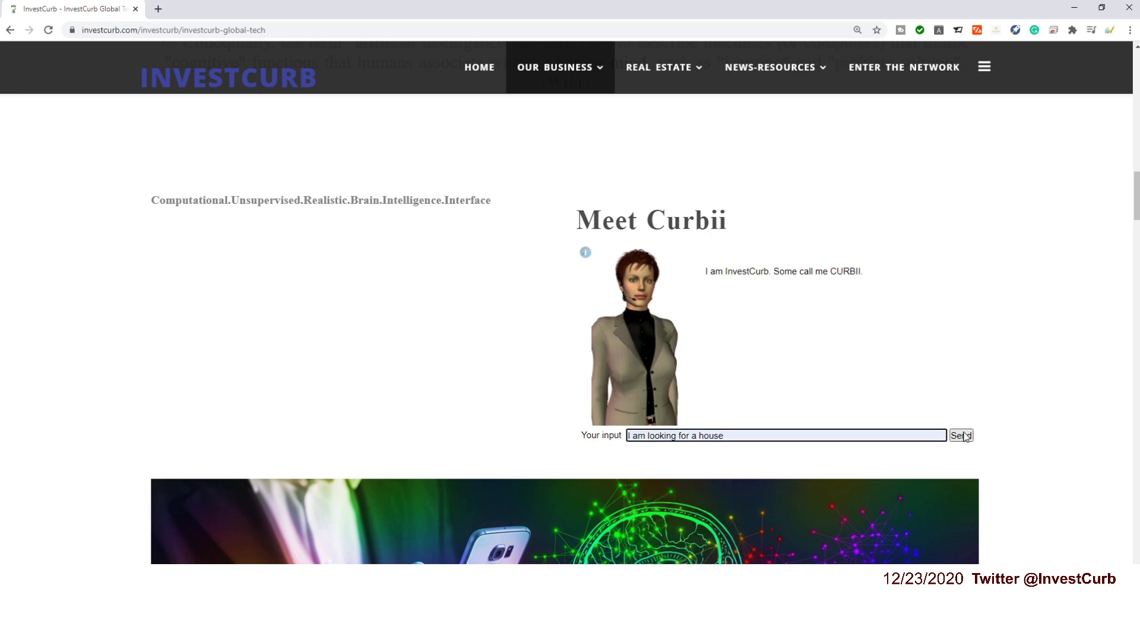
pyautogui.click(965, 436)
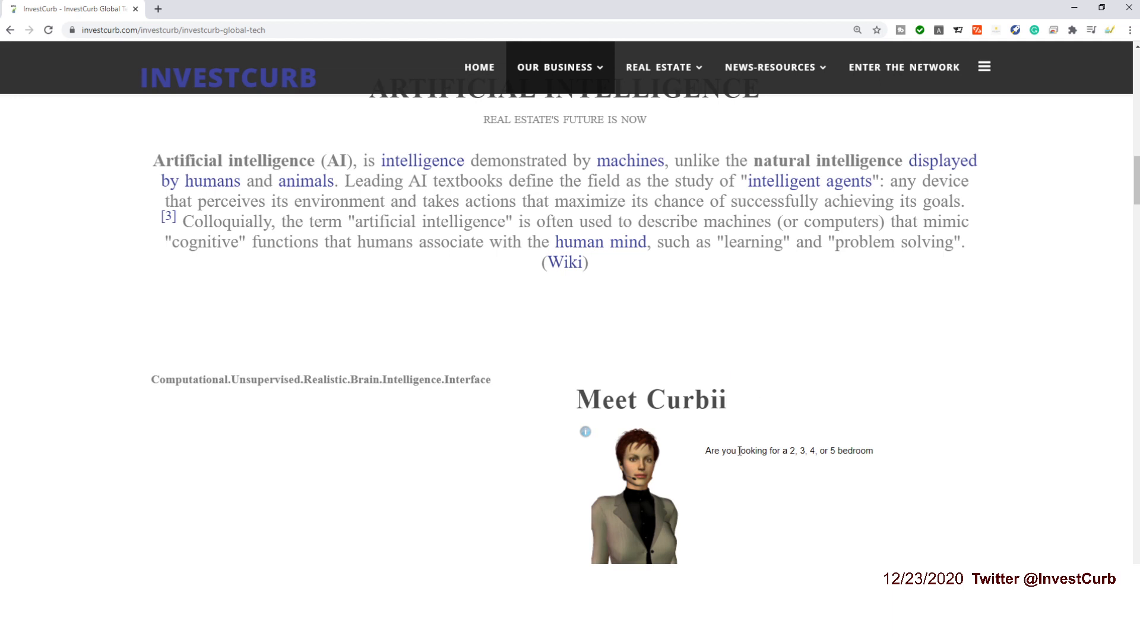
pyautogui.moveTo(817, 467)
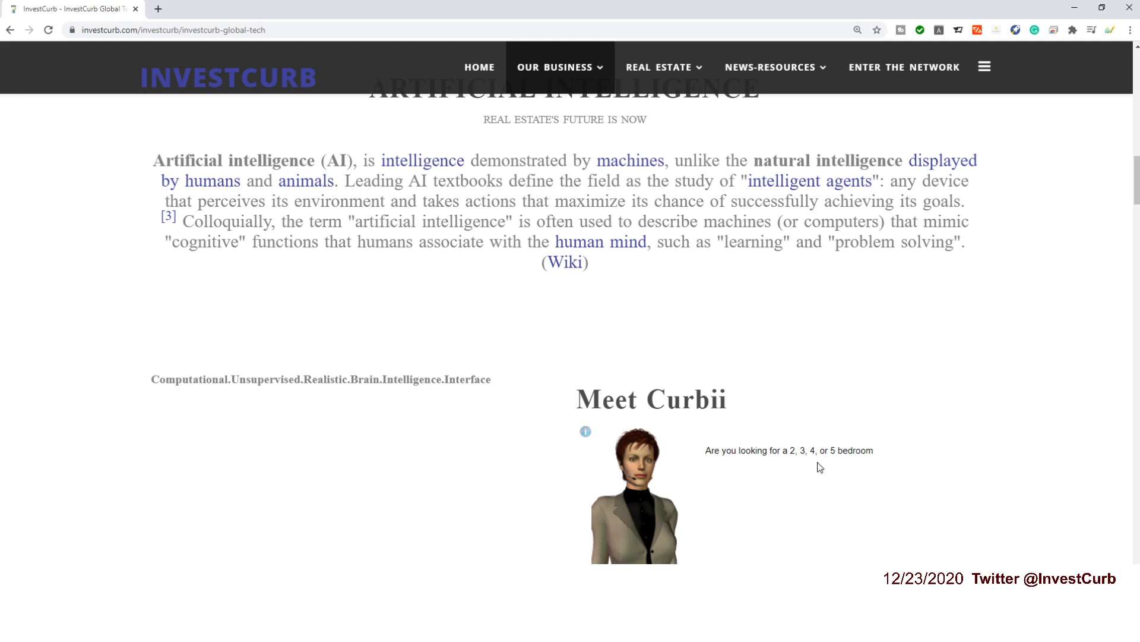